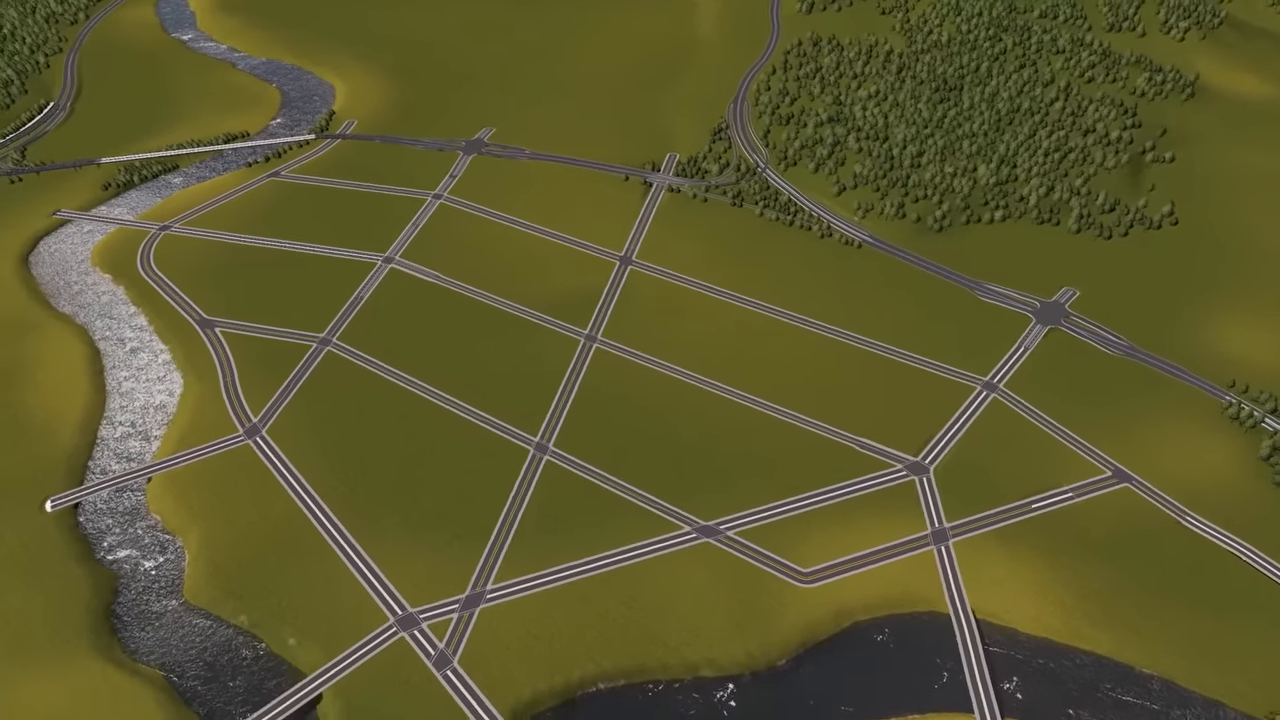
# Set red as the drawing colour in Paint for marking up the peninsula road plan.
pyautogui.scroll(-3)
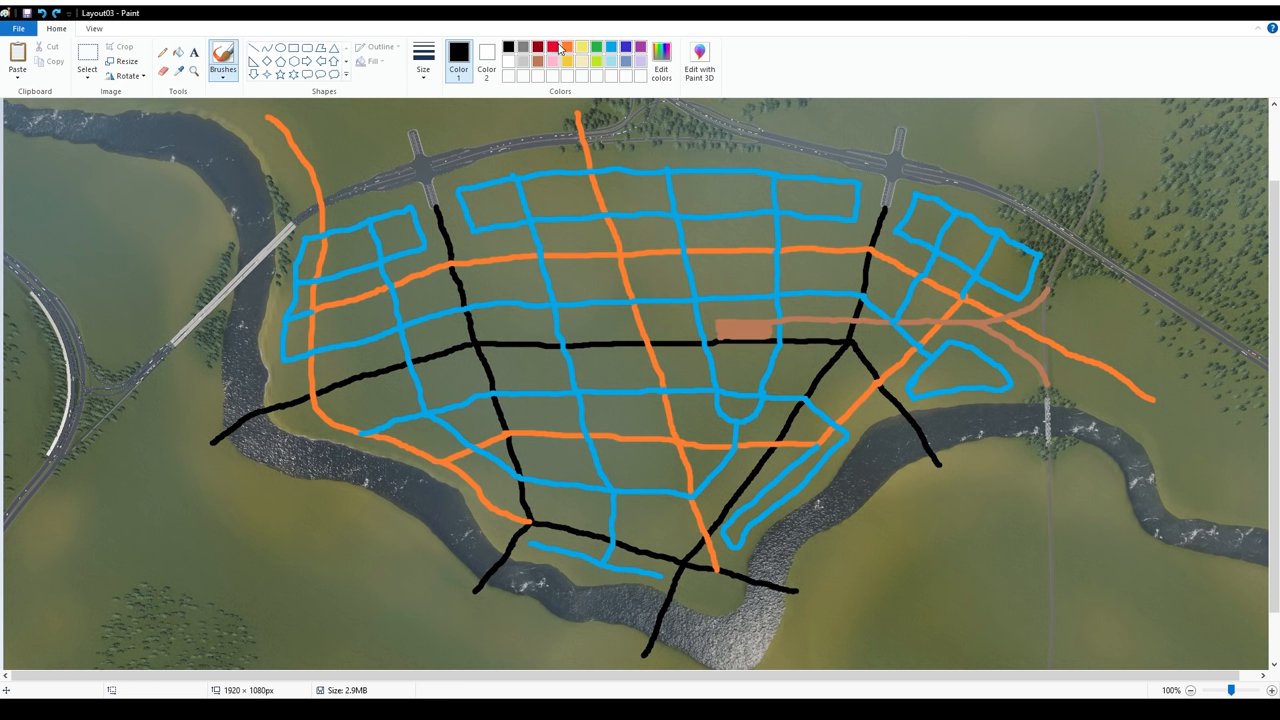
pyautogui.click(552, 44)
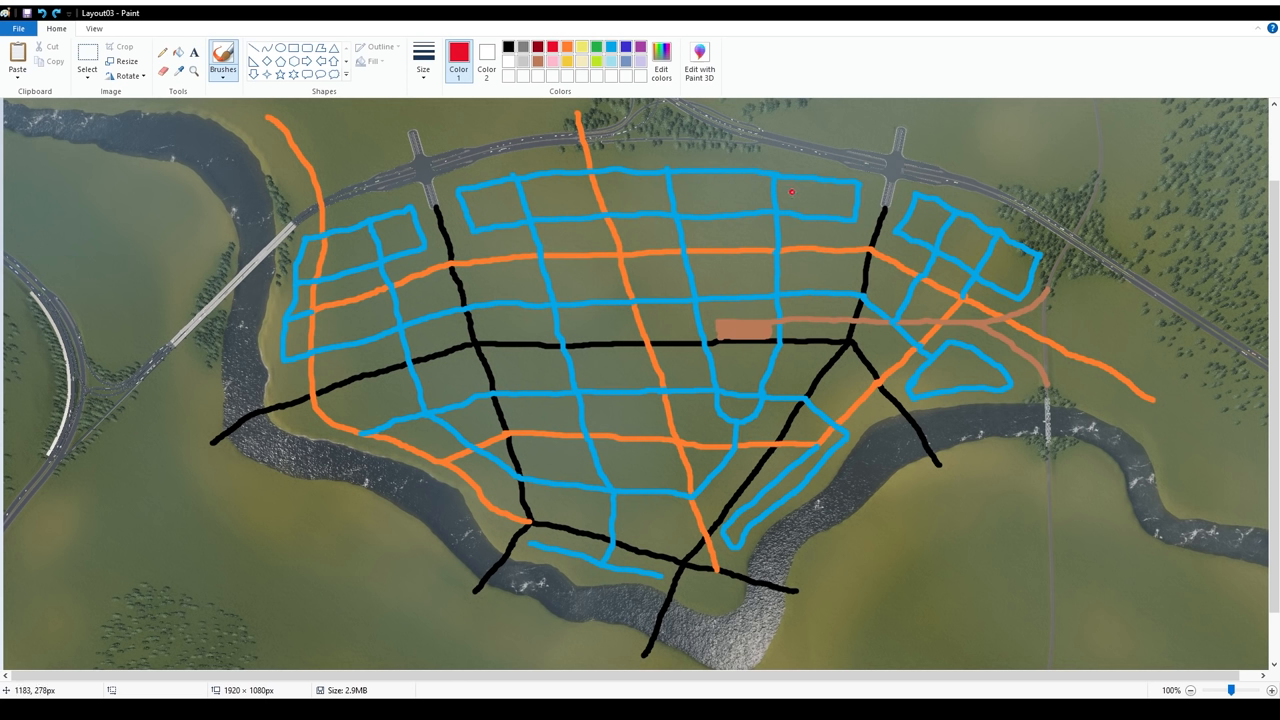
pyautogui.moveTo(806, 198)
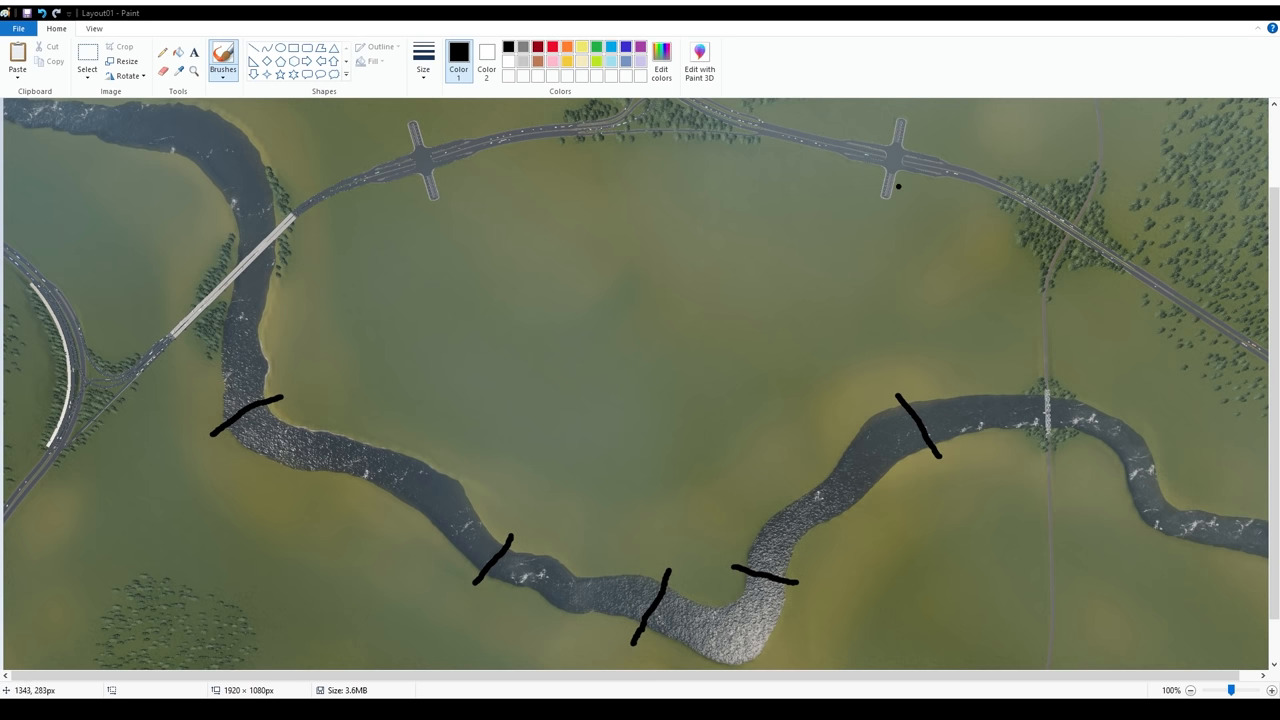
pyautogui.moveTo(852, 312)
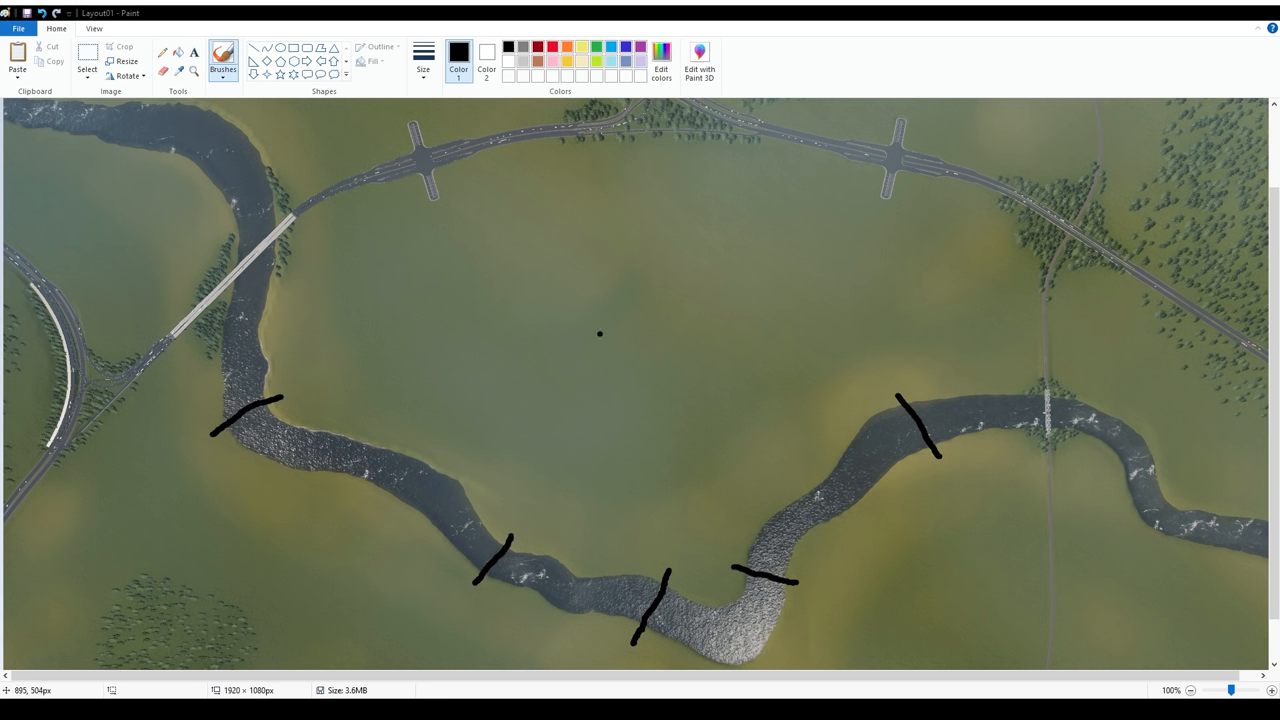
pyautogui.moveTo(438, 198)
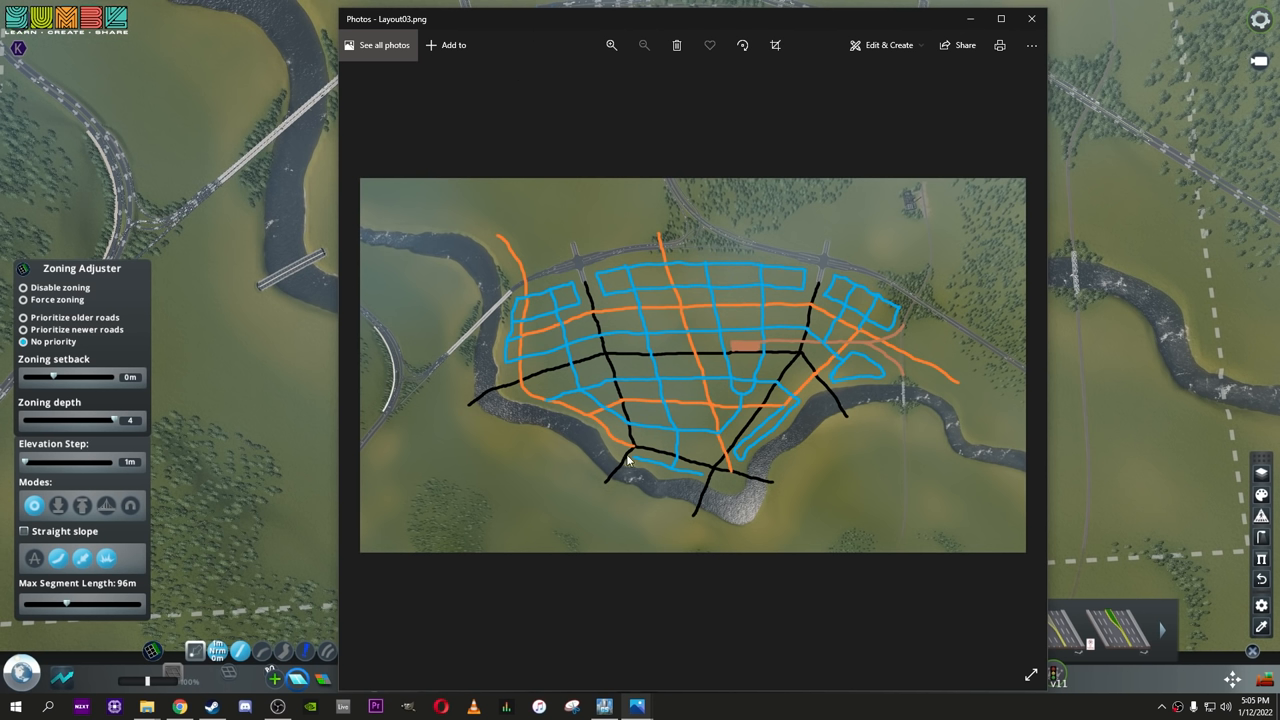
pyautogui.moveTo(702, 470)
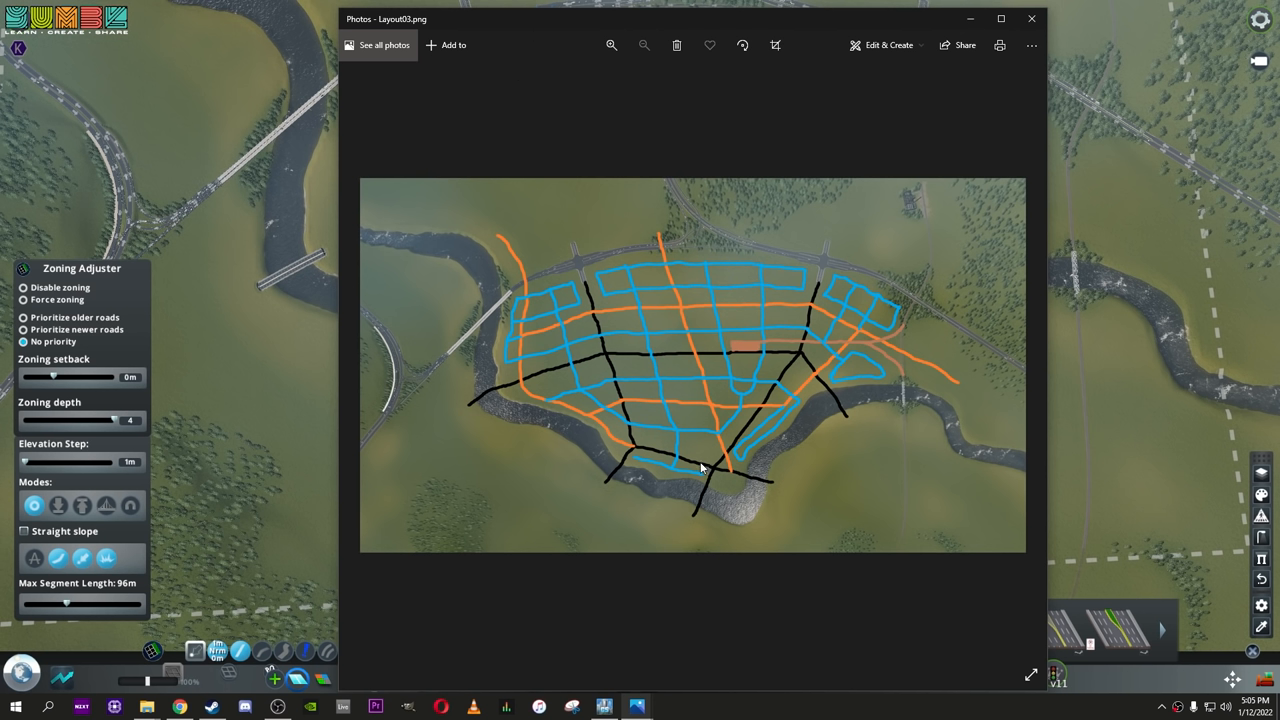
pyautogui.moveTo(772, 486)
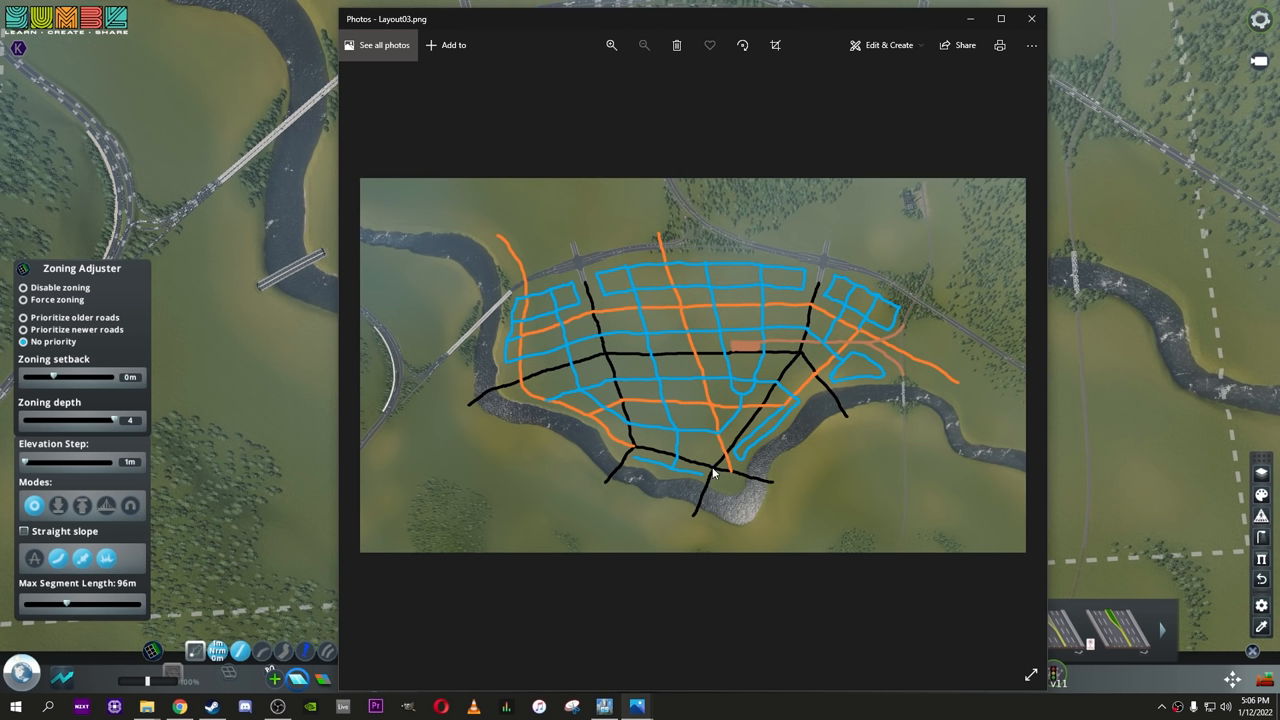
pyautogui.moveTo(630, 456)
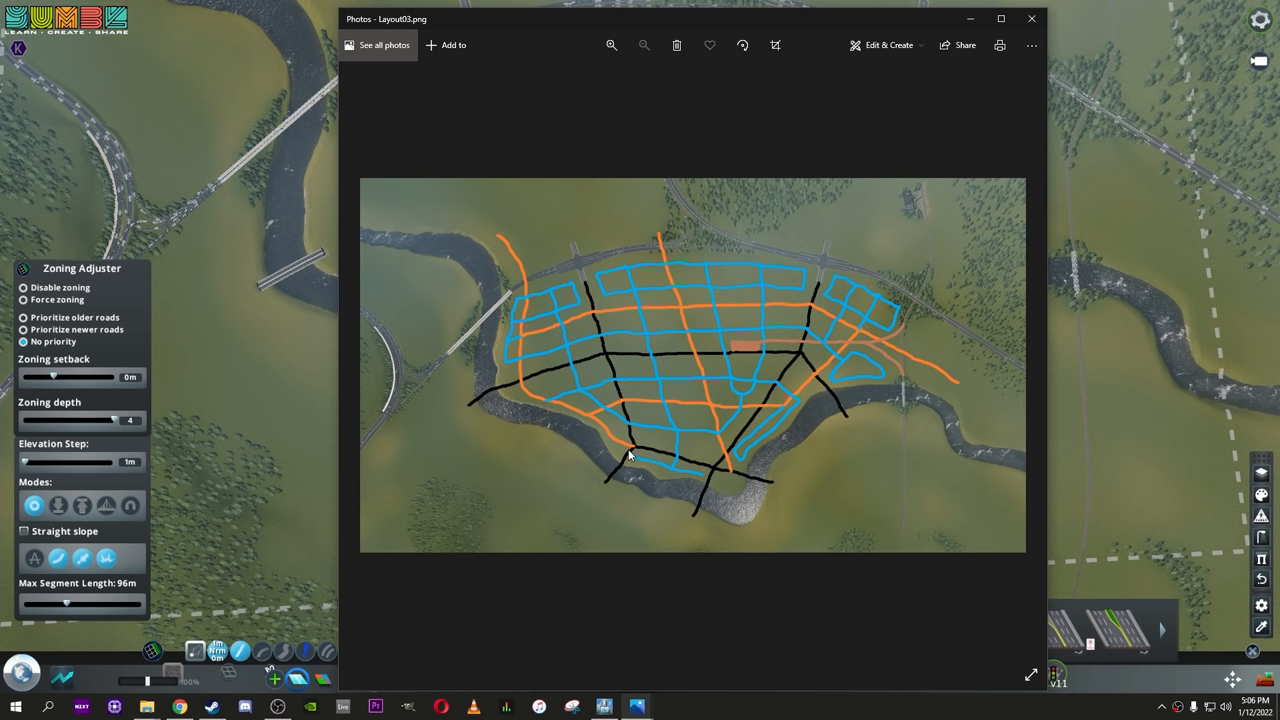
pyautogui.moveTo(572, 242)
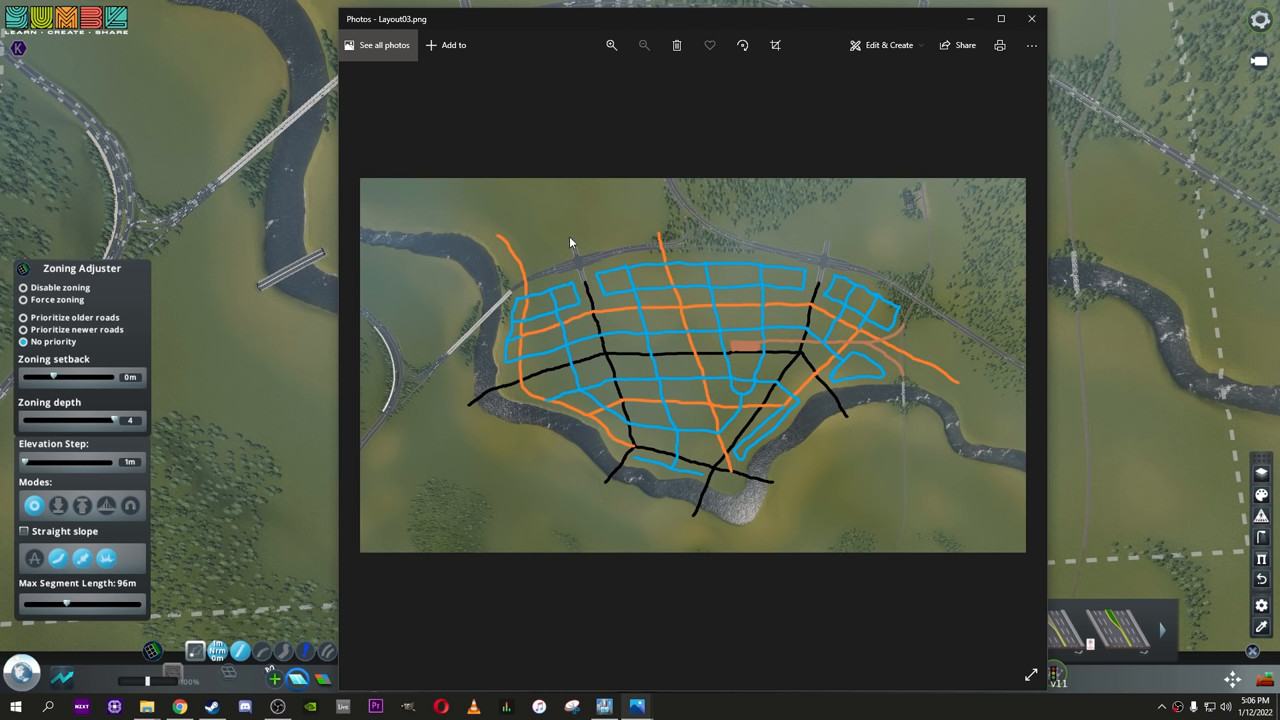
pyautogui.moveTo(620, 378)
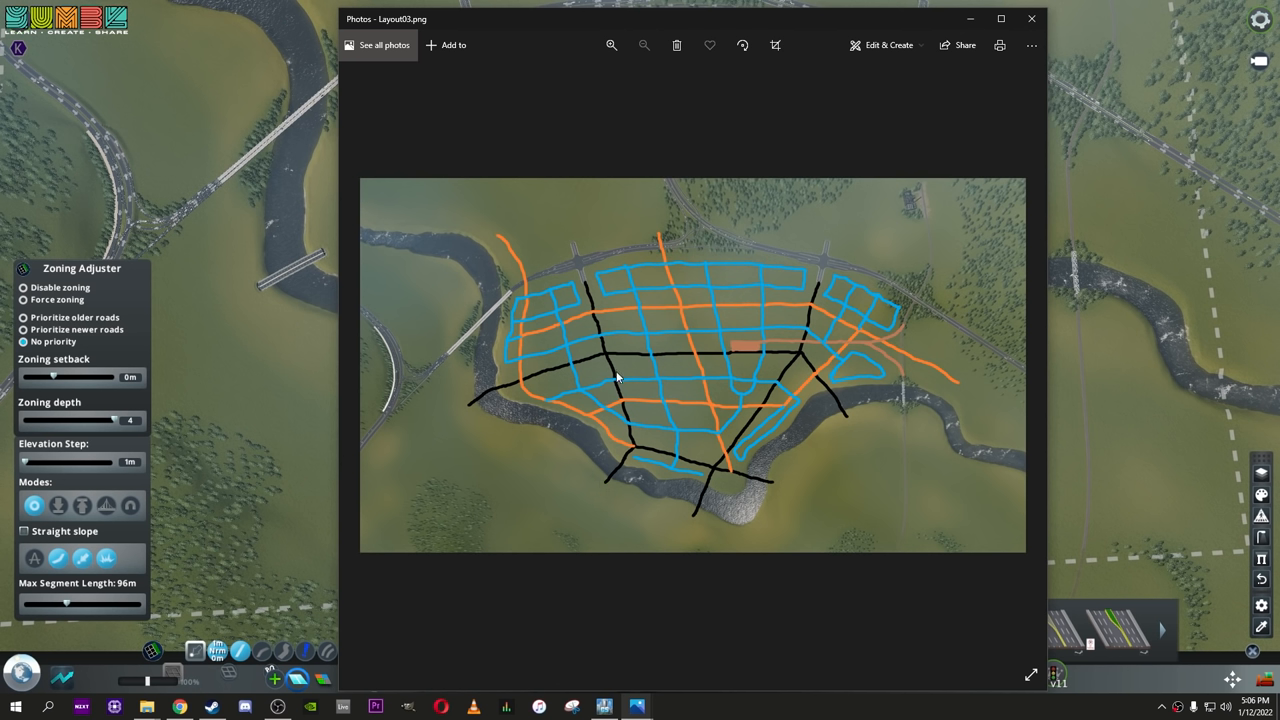
pyautogui.moveTo(590, 324)
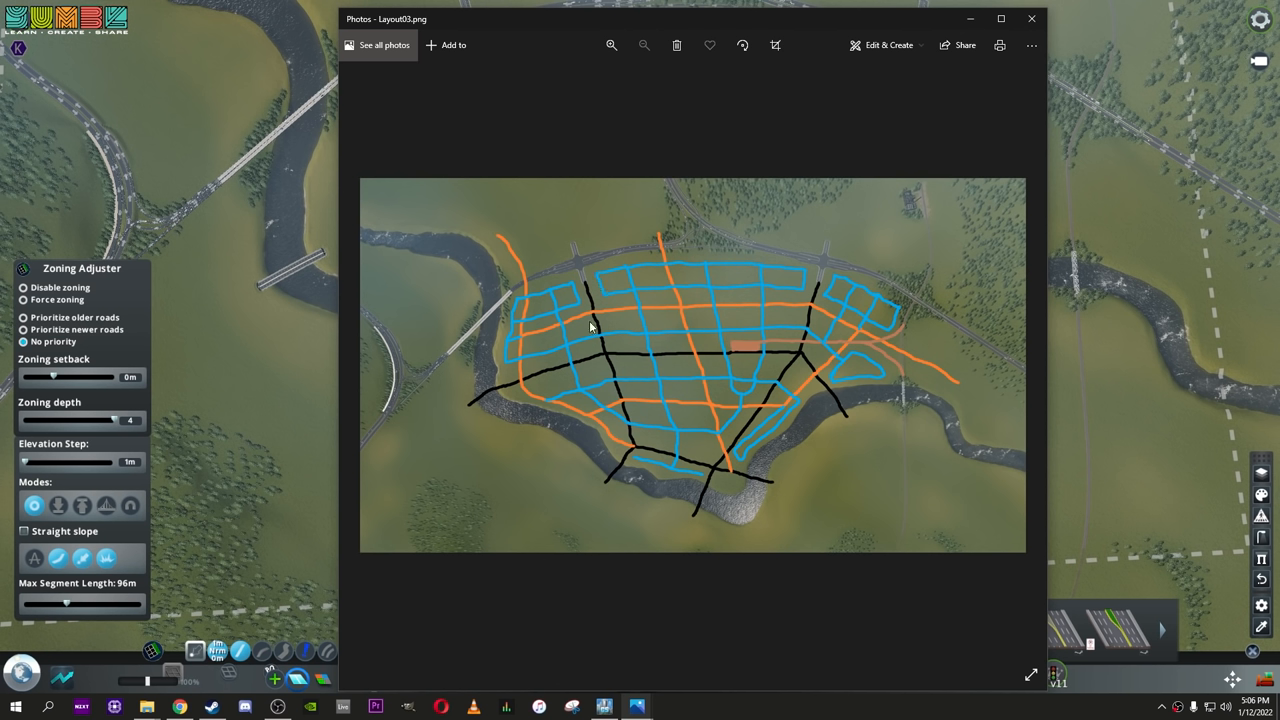
pyautogui.moveTo(692, 464)
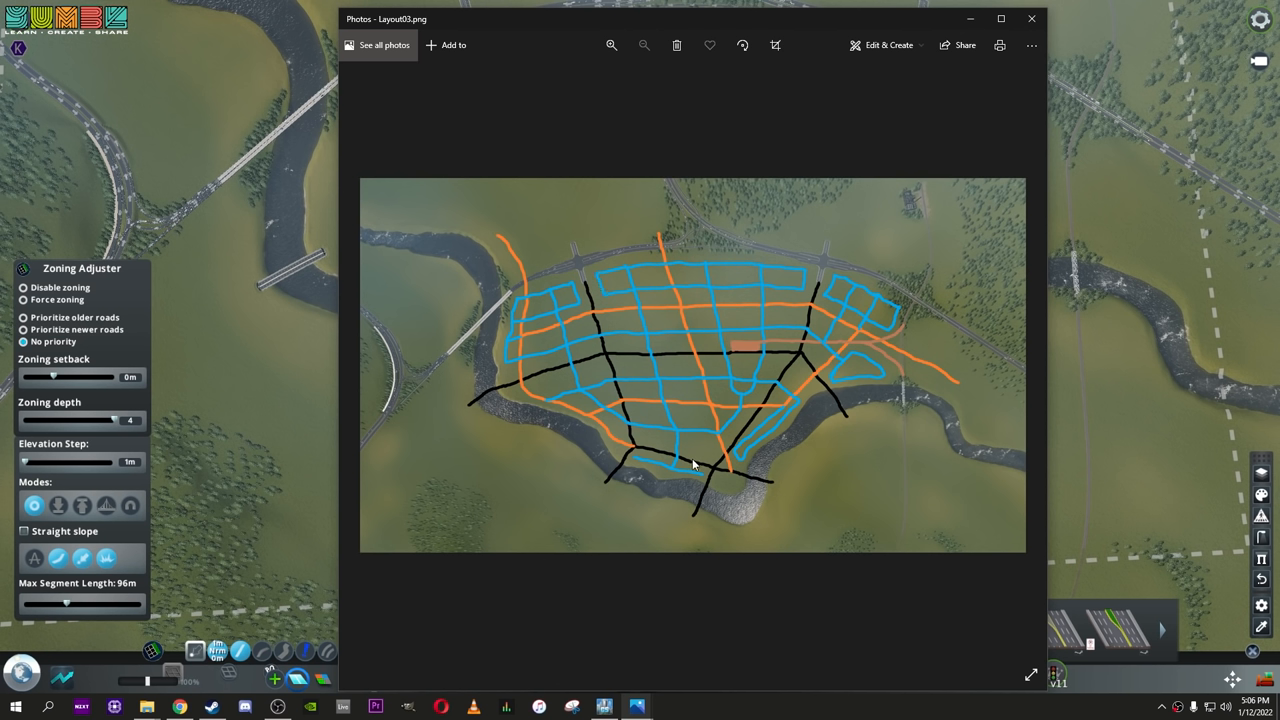
pyautogui.moveTo(616, 456)
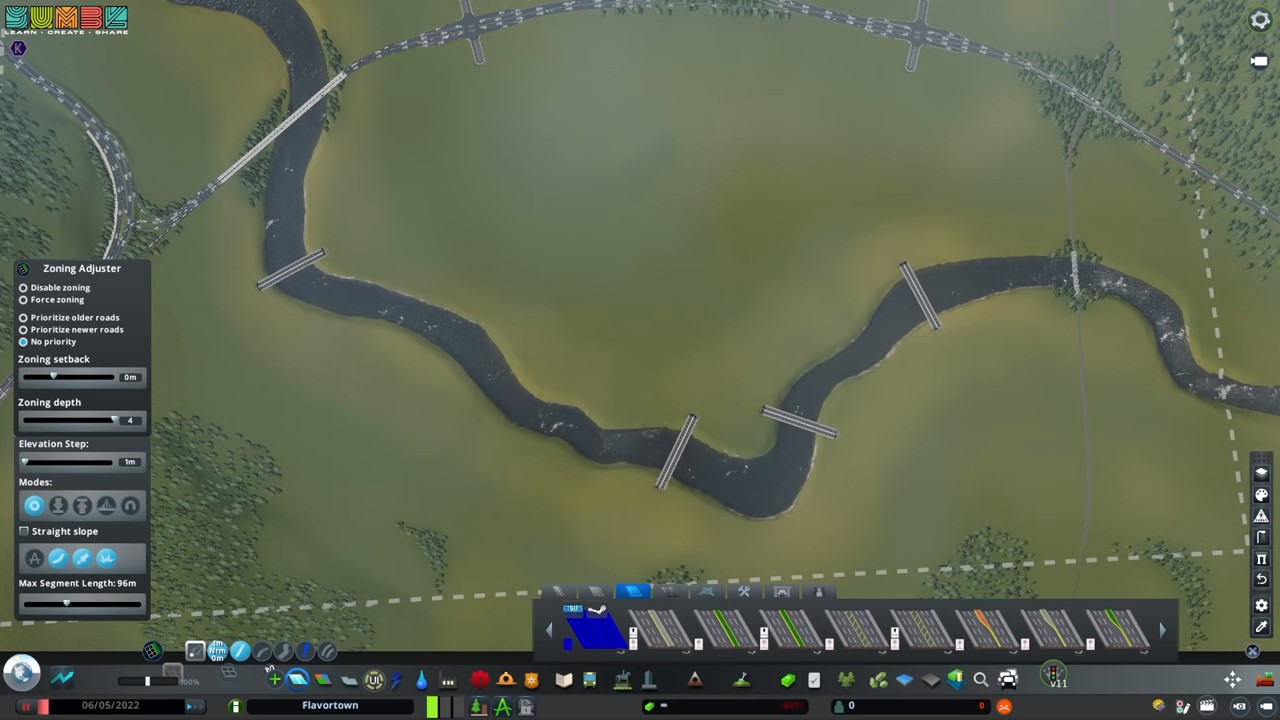
# Draw a road south from the northern highway junction down toward the river.
pyautogui.click(478, 62)
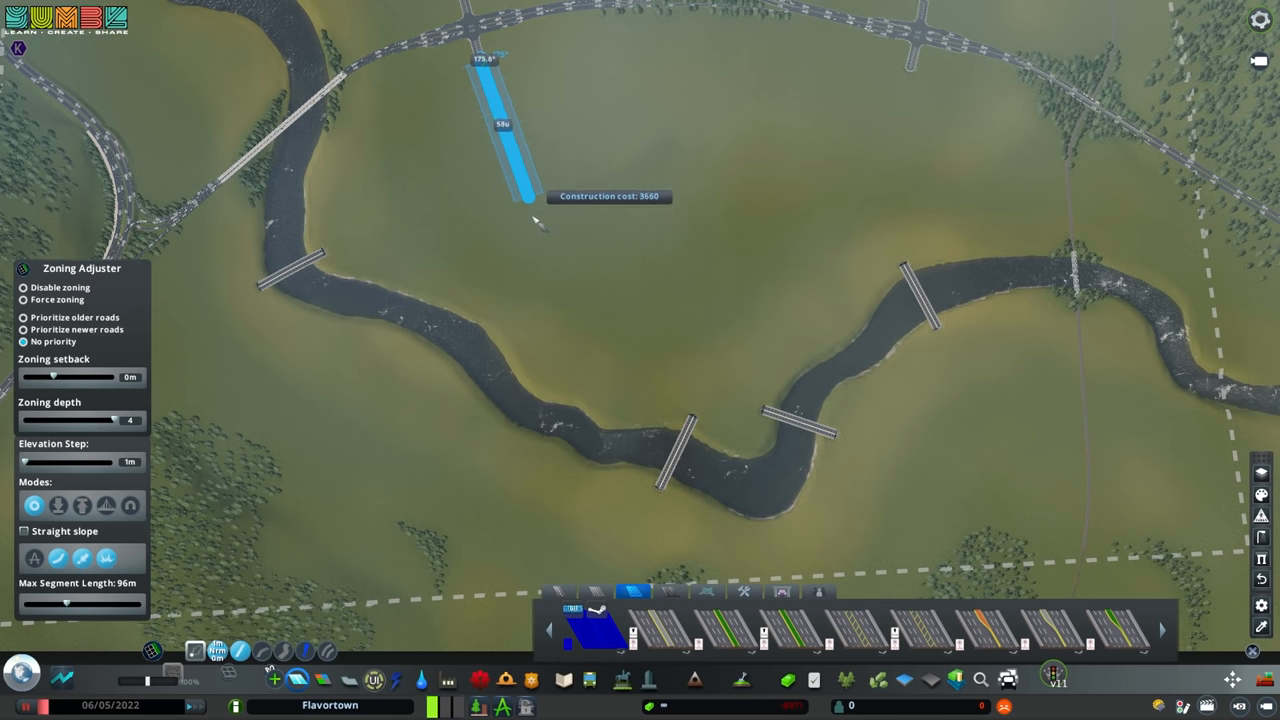
pyautogui.moveTo(536, 330)
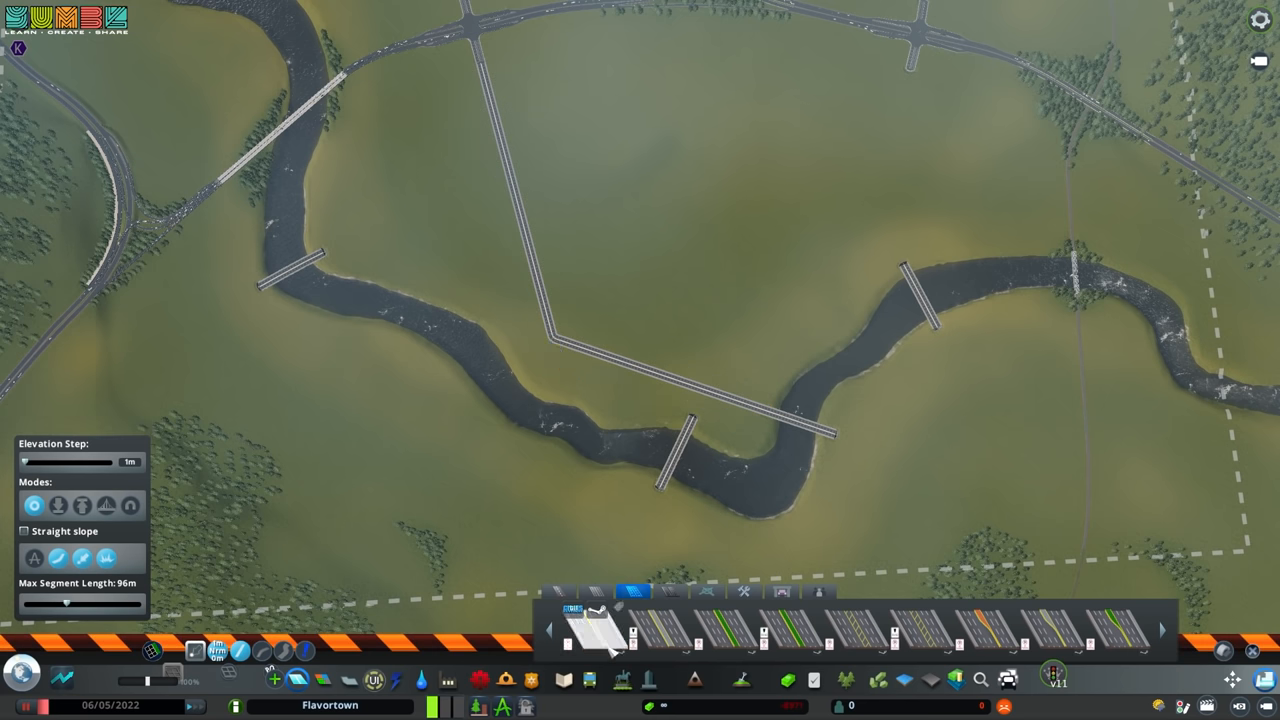
pyautogui.click(592, 636)
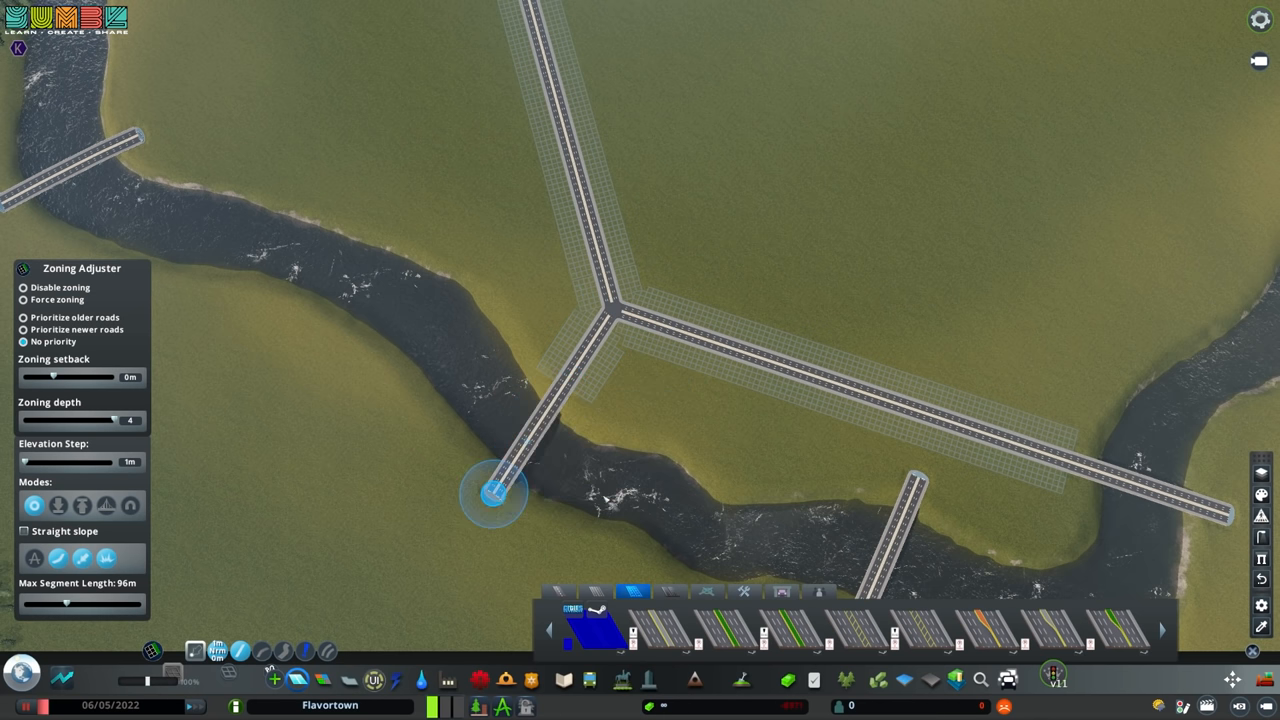
pyautogui.scroll(-3)
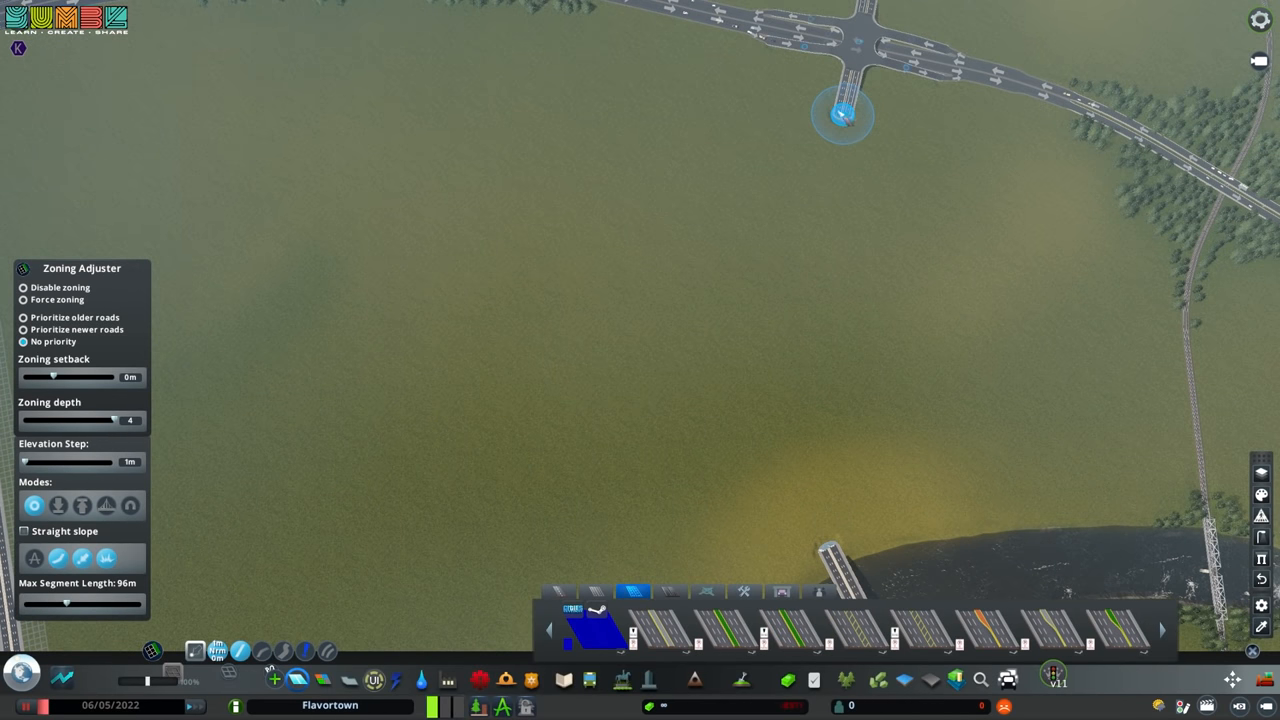
pyautogui.moveTo(872, 136)
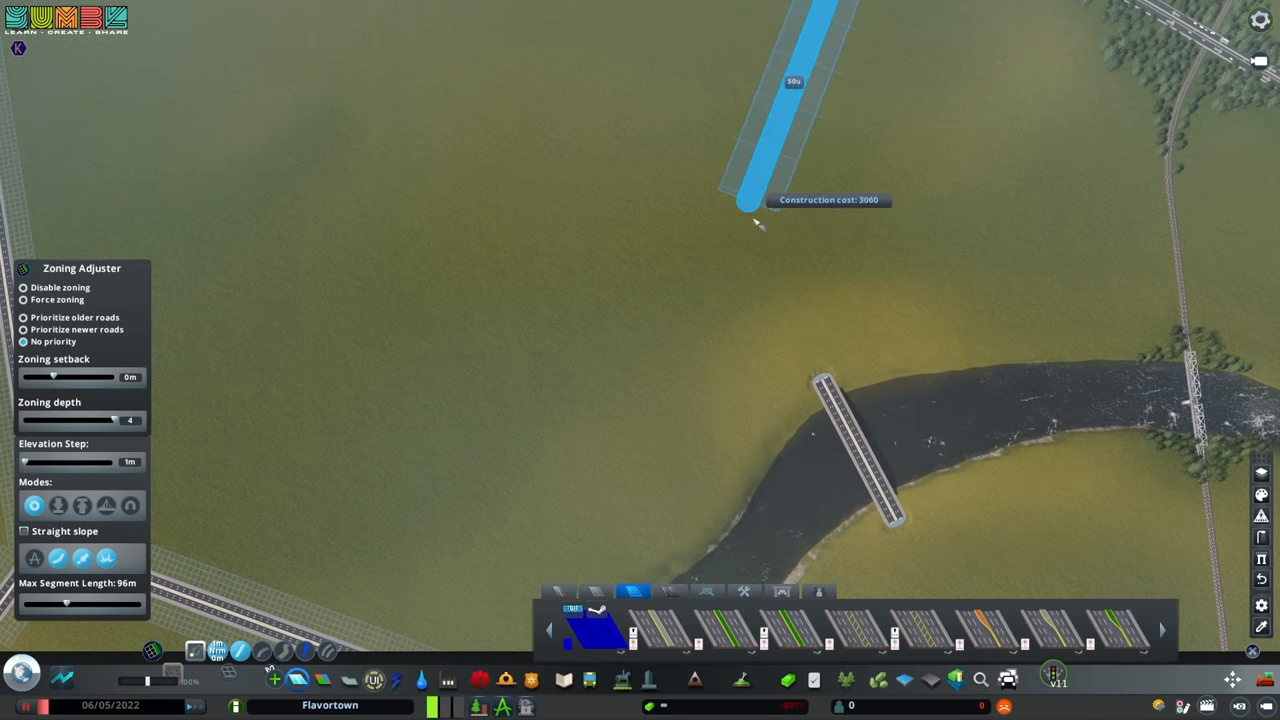
pyautogui.moveTo(740, 420)
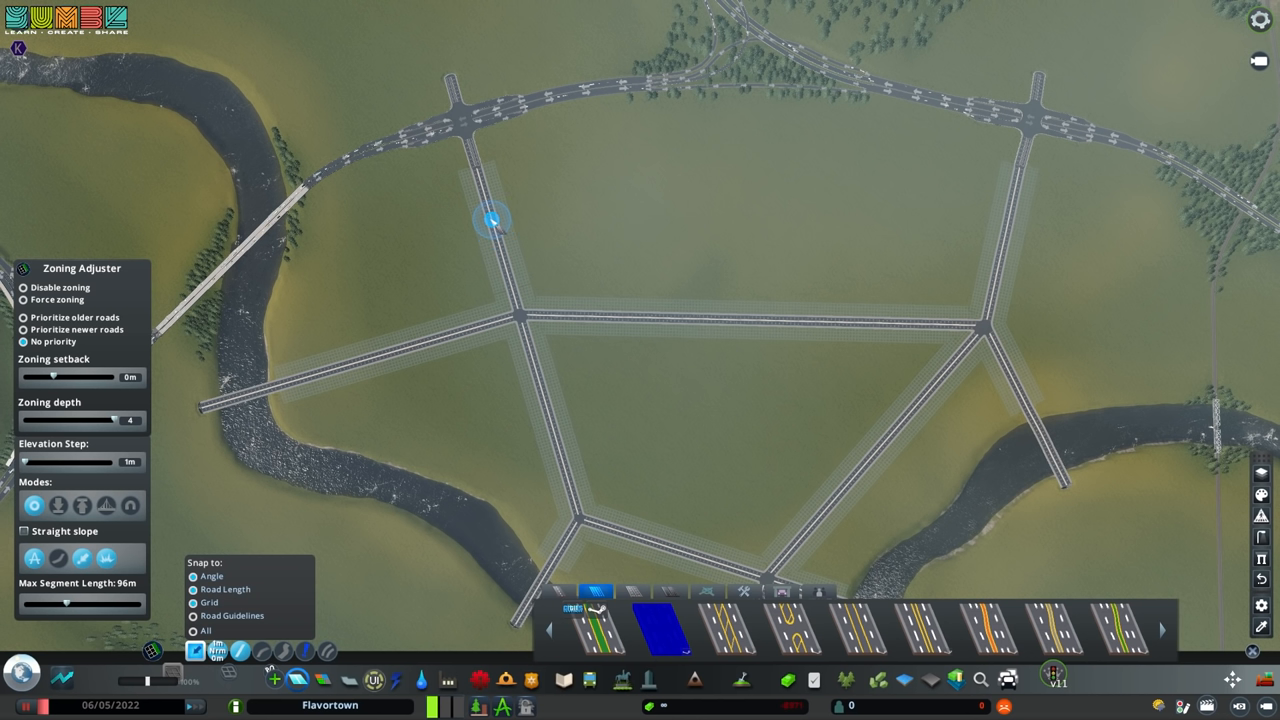
# Lay an arterial road across the peninsula between the river blocks.
pyautogui.moveTo(496, 218); pyautogui.dragTo(804, 198)
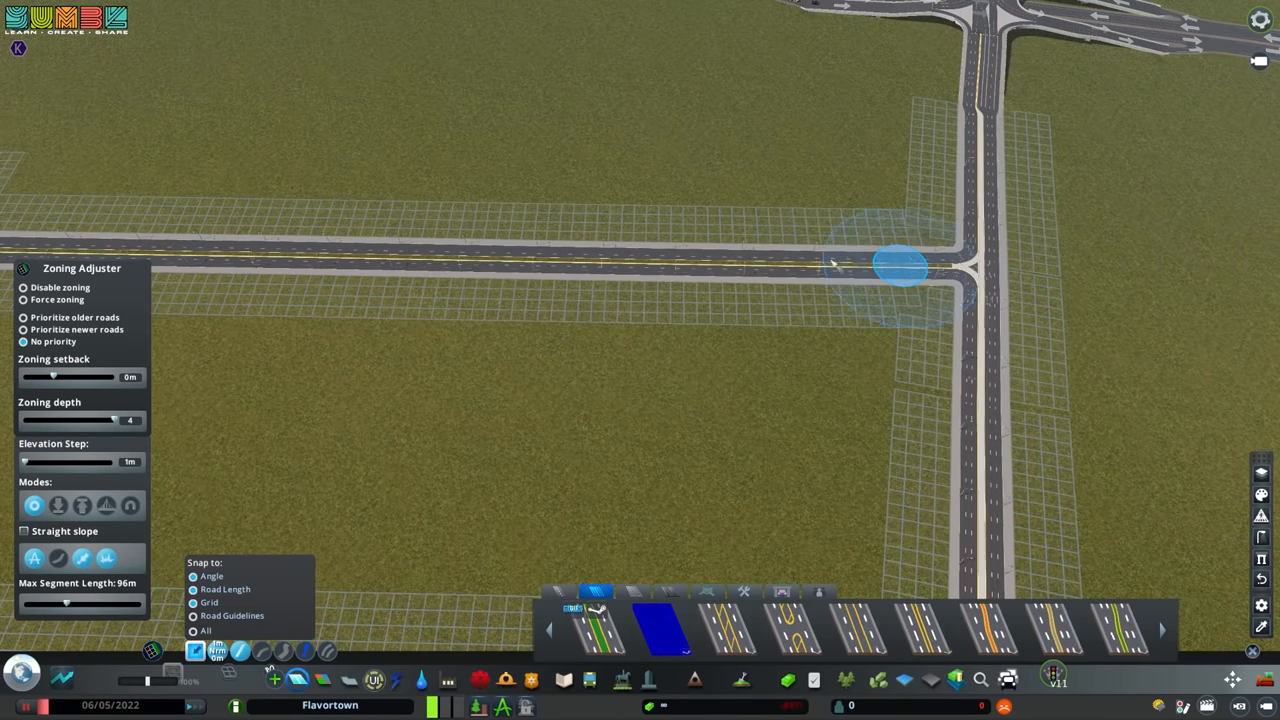
pyautogui.scroll(-3)
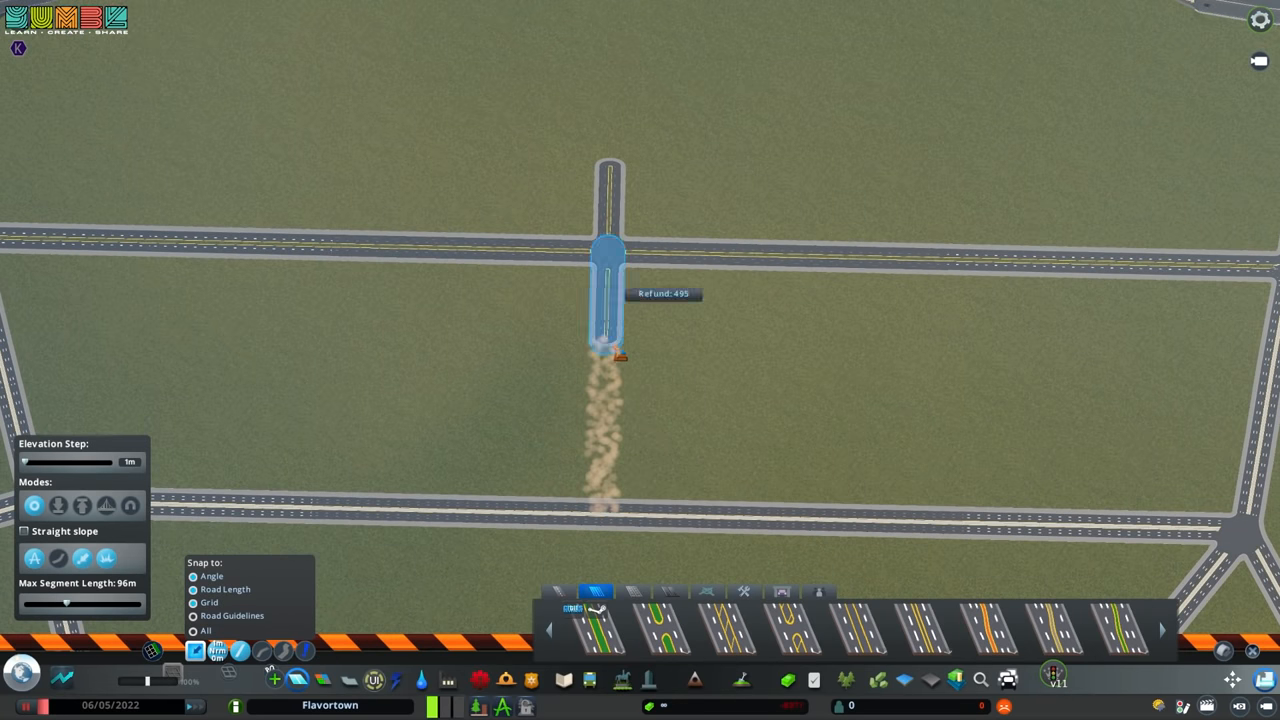
# Start a road at the highway edge before reopening the road-plan image alongside.
pyautogui.scroll(-3)
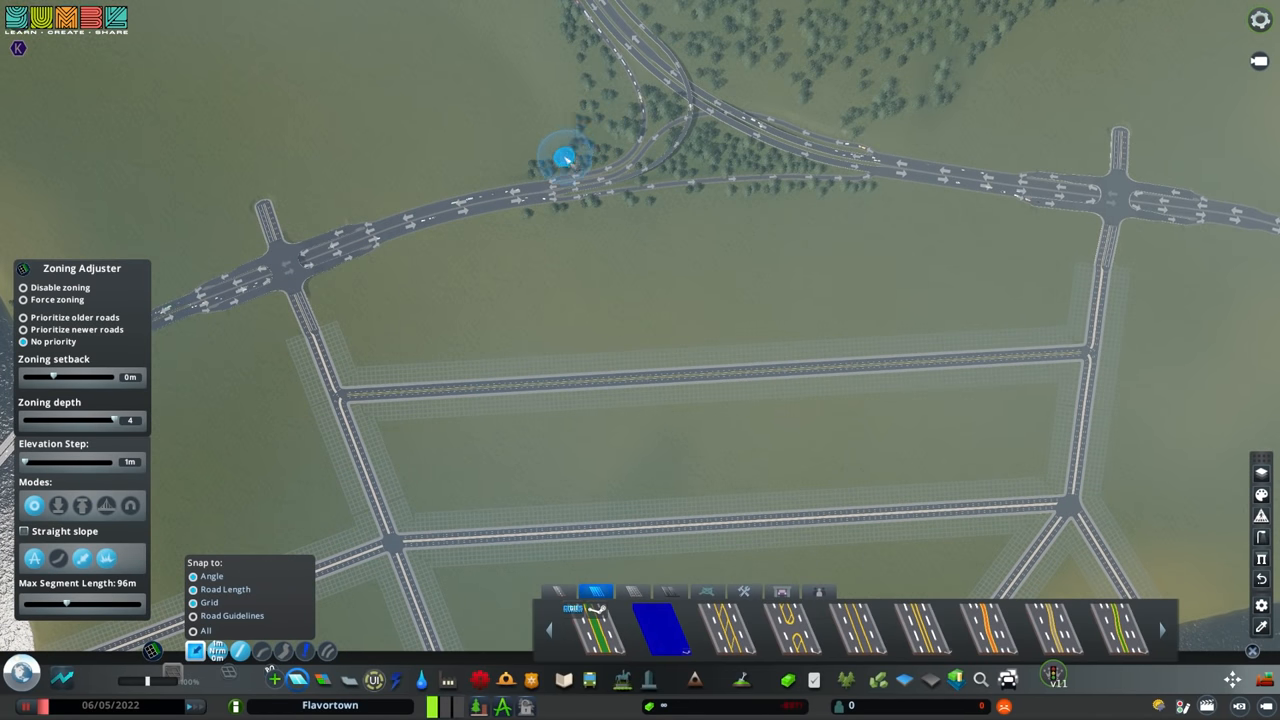
pyautogui.click(560, 158)
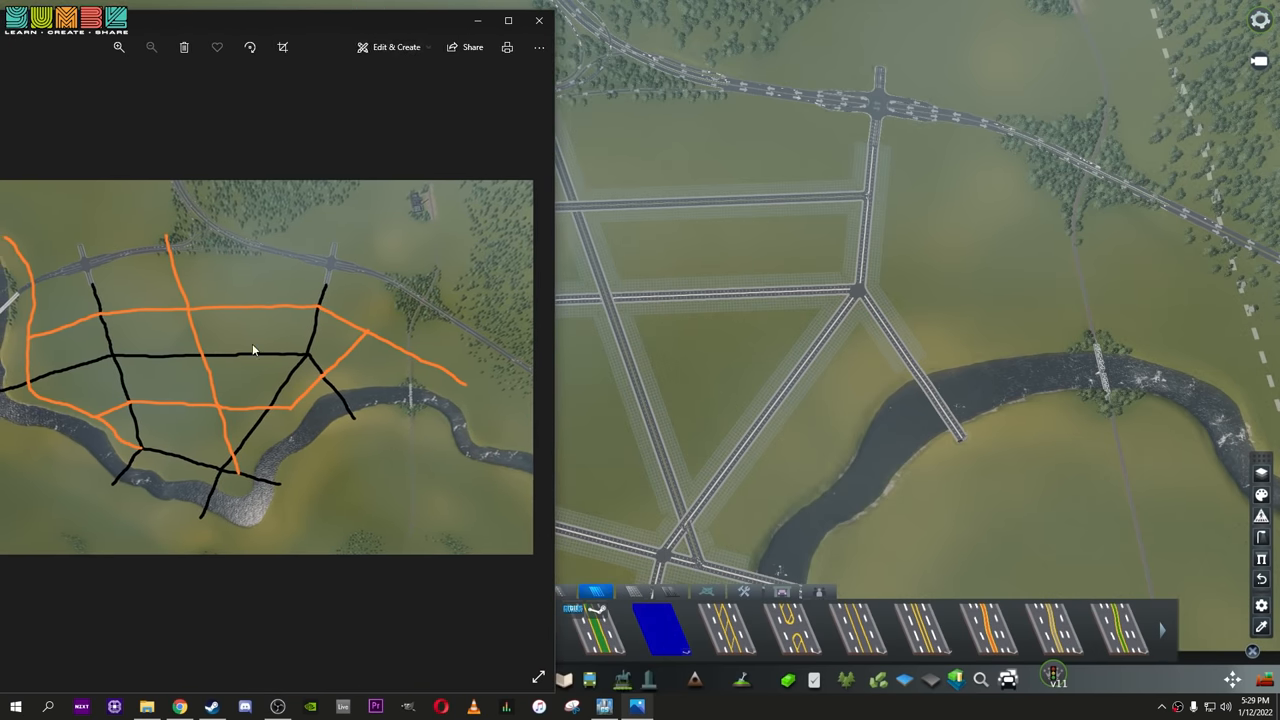
# Close the road plan sketch so the peninsula fills the game screen.
pyautogui.click(830, 328)
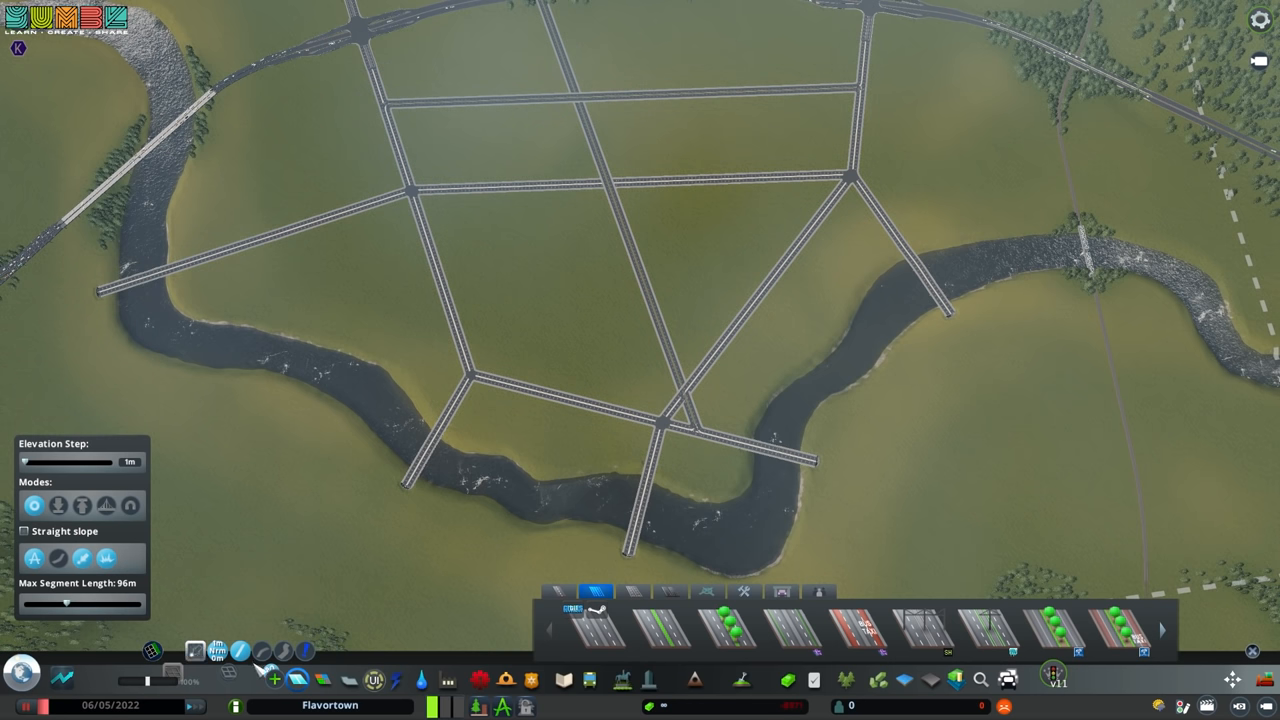
# Remove the extra nodes at the upper and lower avenue crossings with Remove Node mode.
pyautogui.click(262, 660)
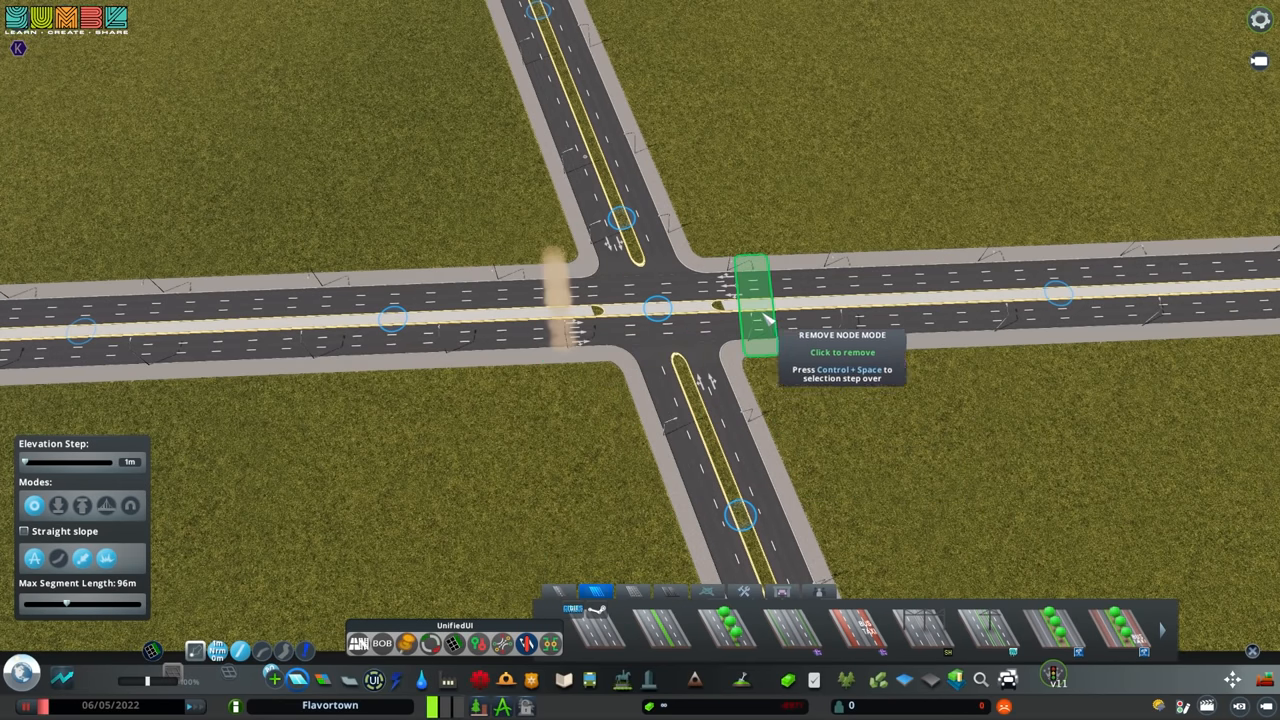
pyautogui.click(754, 300)
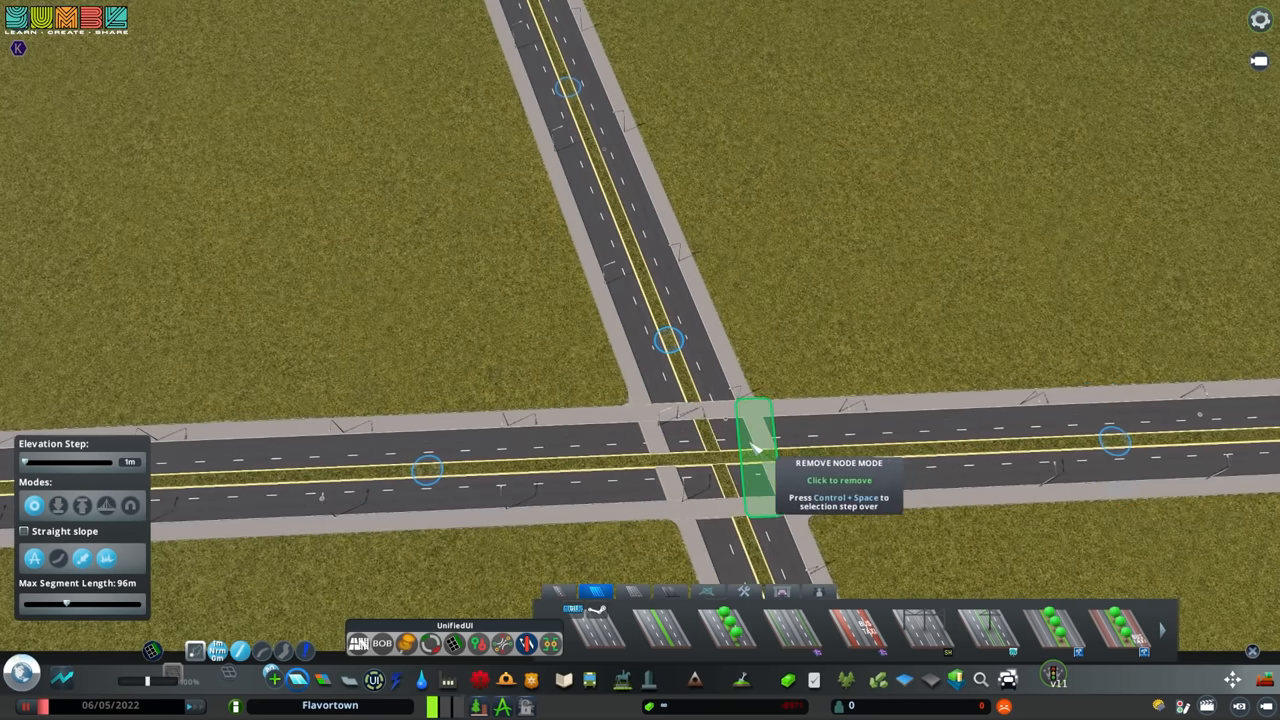
pyautogui.click(756, 450)
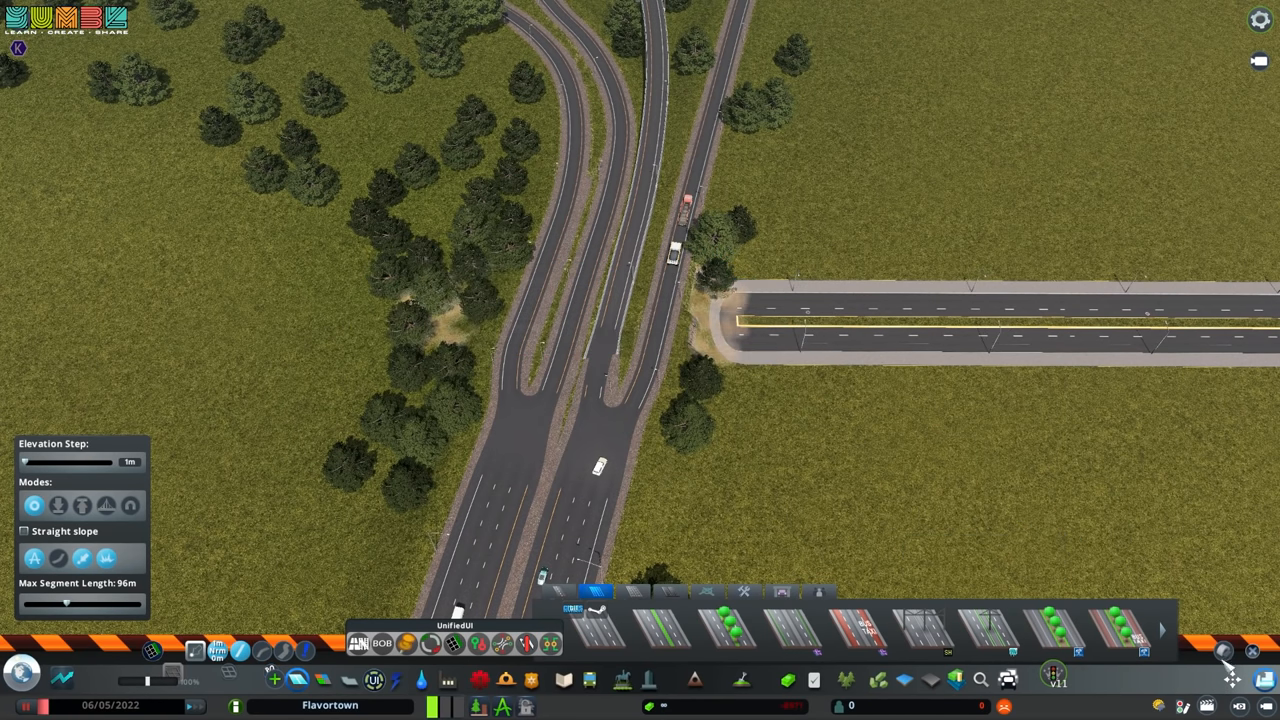
# Extend a straight road from the T-junction across the peninsula grid.
pyautogui.scroll(-3)
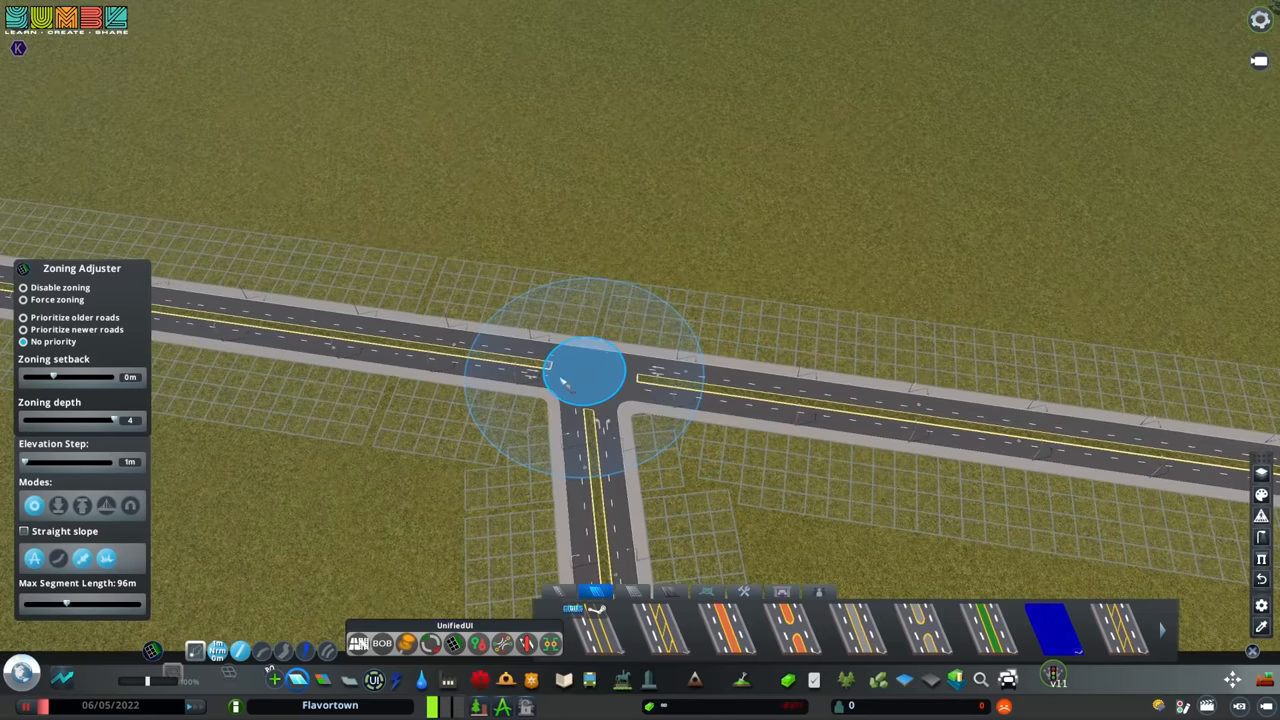
pyautogui.click(576, 376)
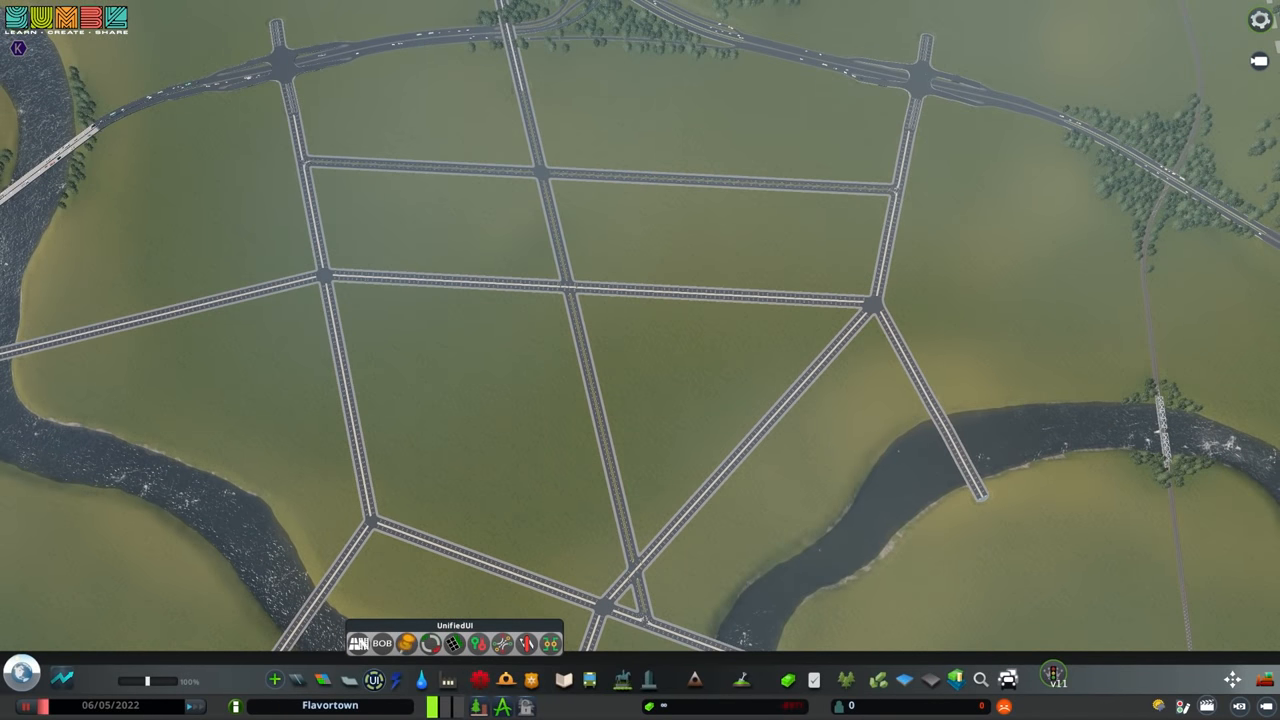
pyautogui.moveTo(372, 398)
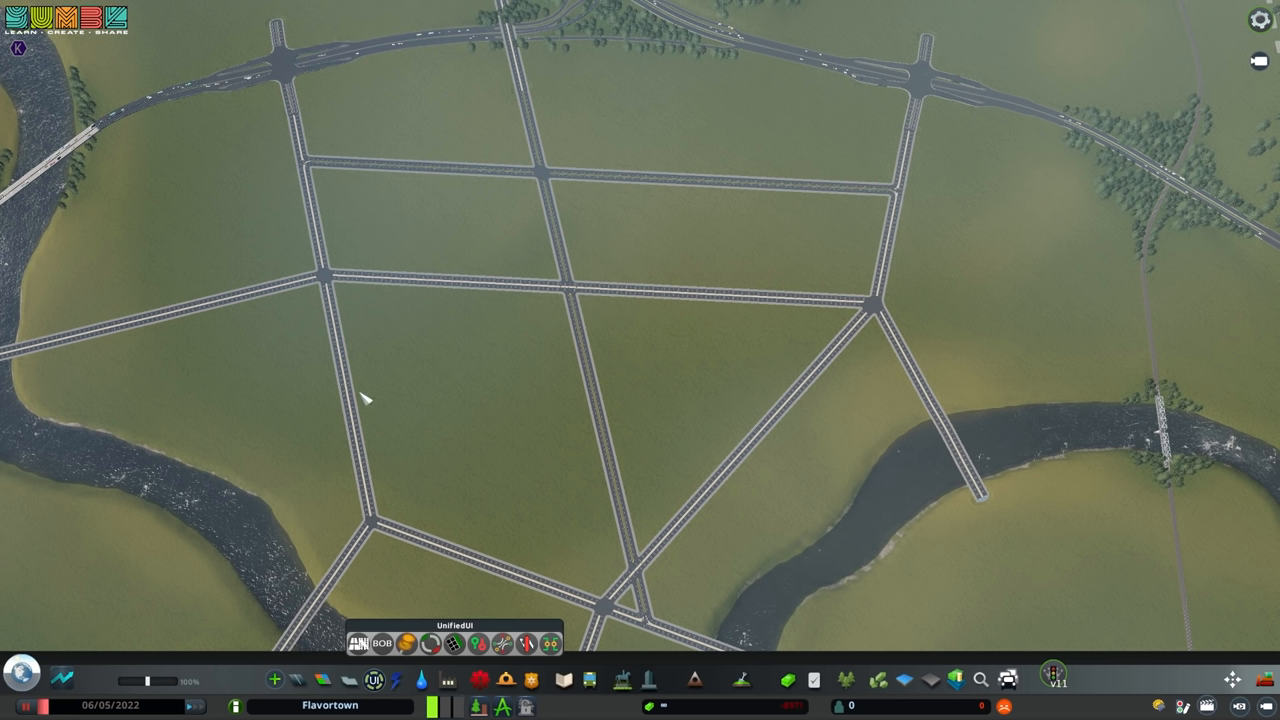
pyautogui.moveTo(562, 432)
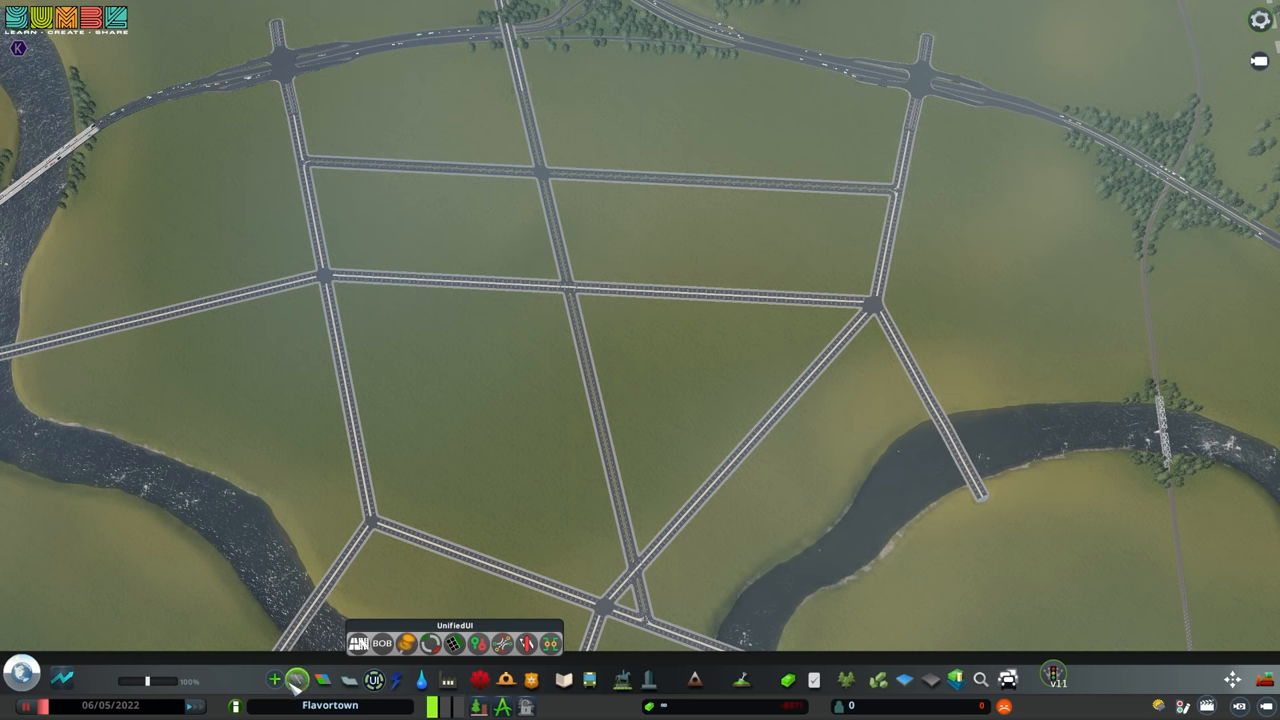
# Select a road type and attempt a short link near the river junction, rejected as too short.
pyautogui.click(296, 678)
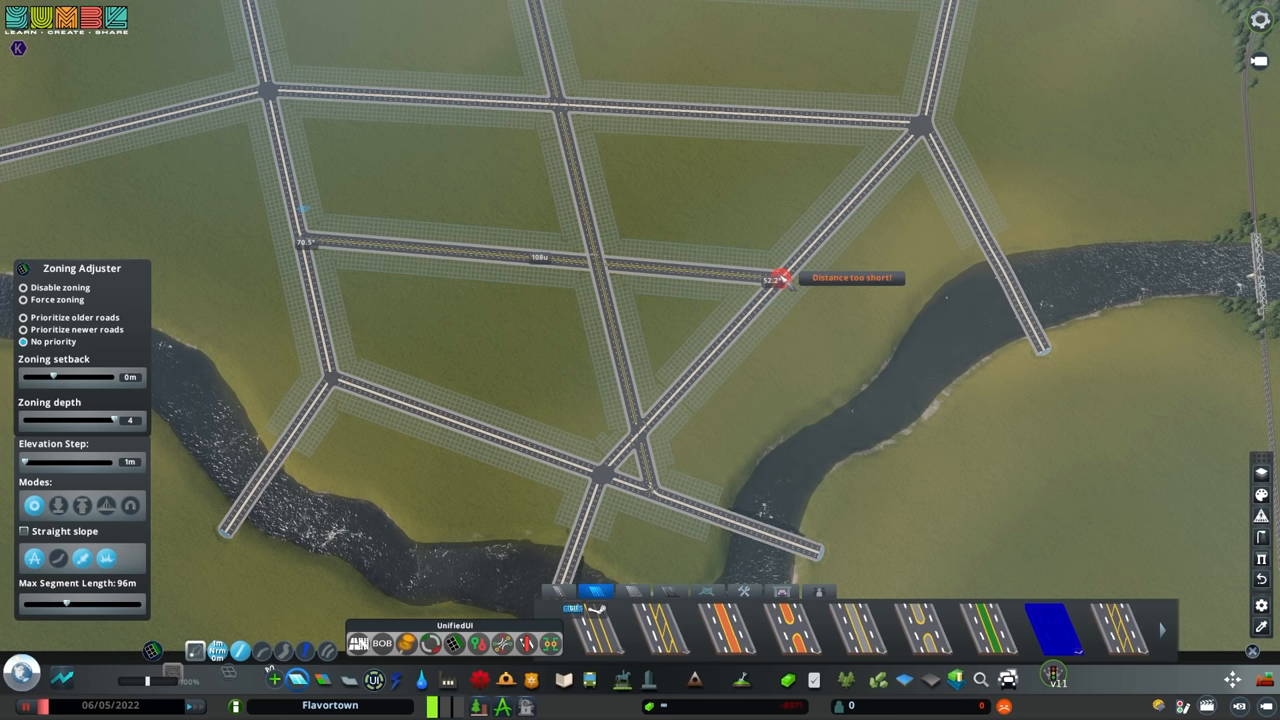
pyautogui.click(528, 644)
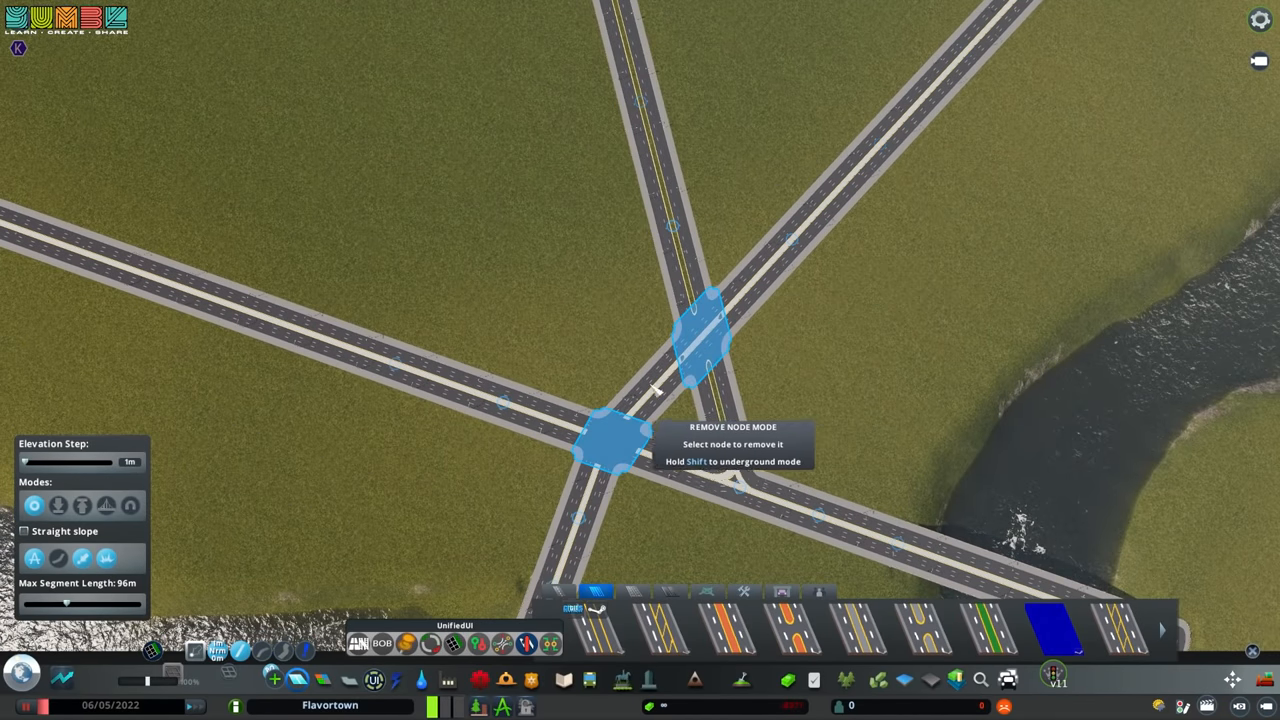
# Zoom into the two closely spaced junctions where the diagonal roads cross.
pyautogui.scroll(-3)
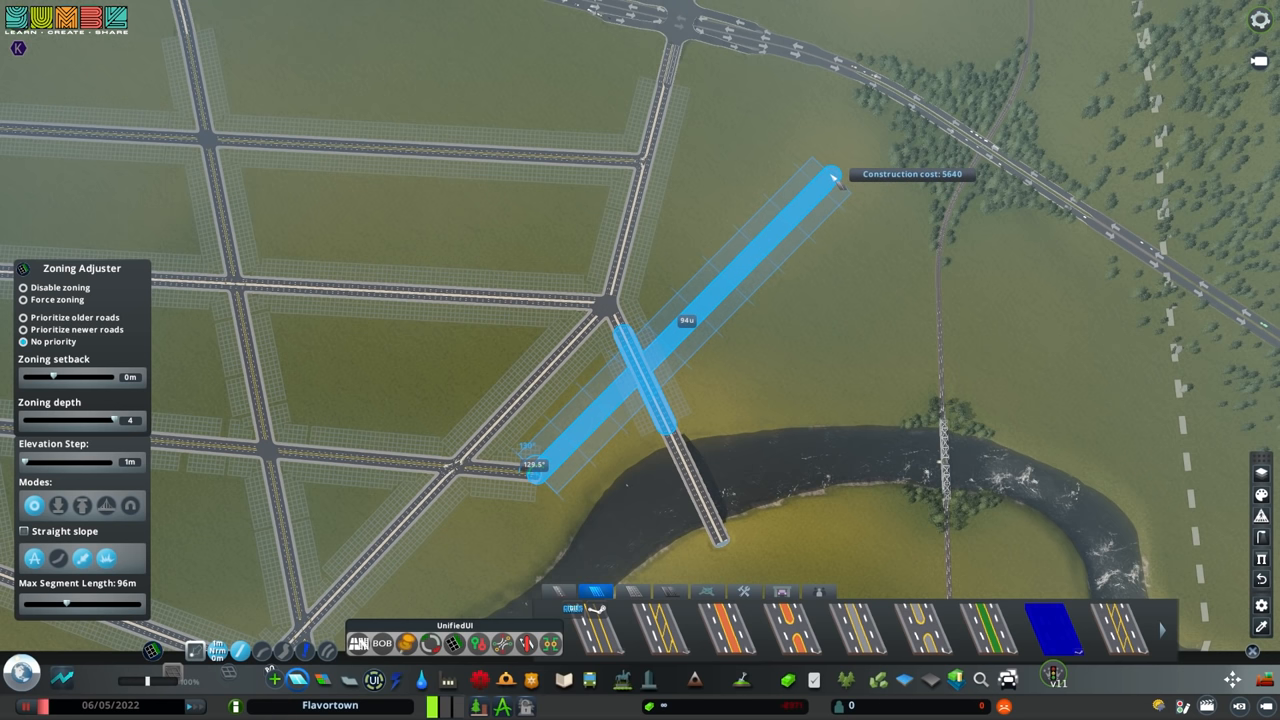
# Finish the diagonal road crossing over the existing avenue toward the river bend.
pyautogui.click(830, 176)
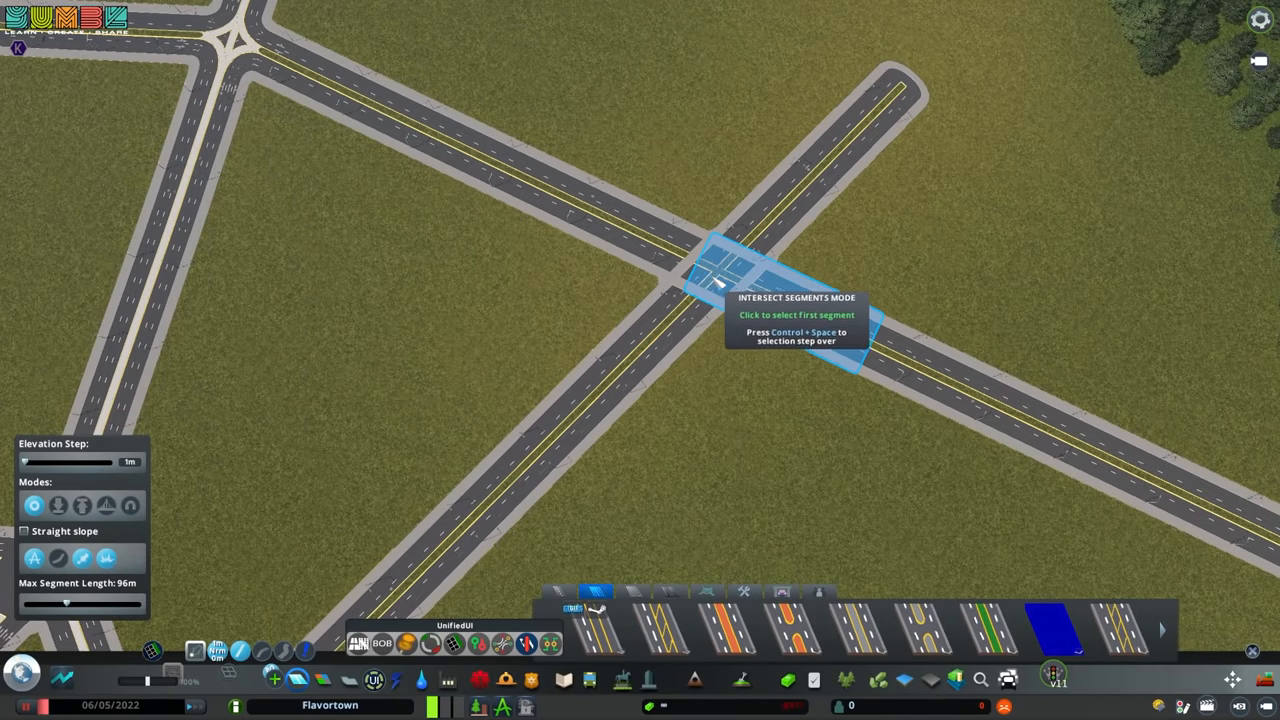
# Split the crossing segments, cutting the east-west avenue away at the diagonal road.
pyautogui.click(716, 280)
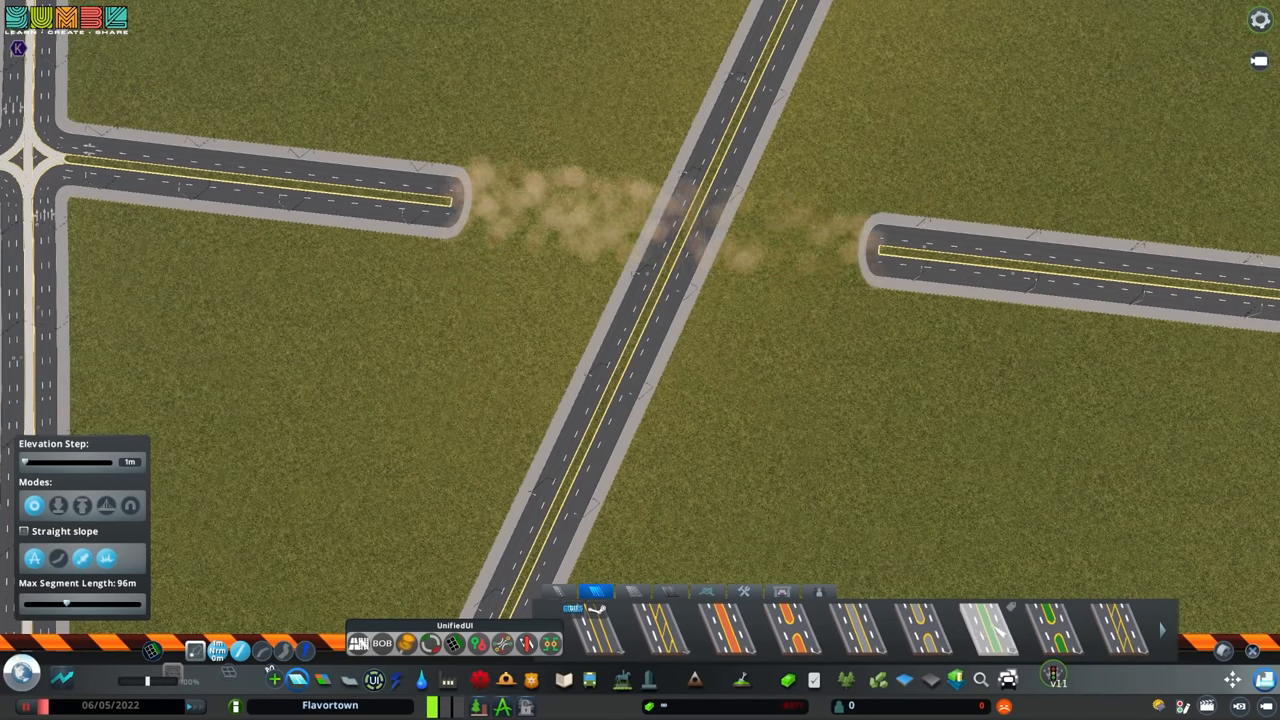
pyautogui.click(990, 632)
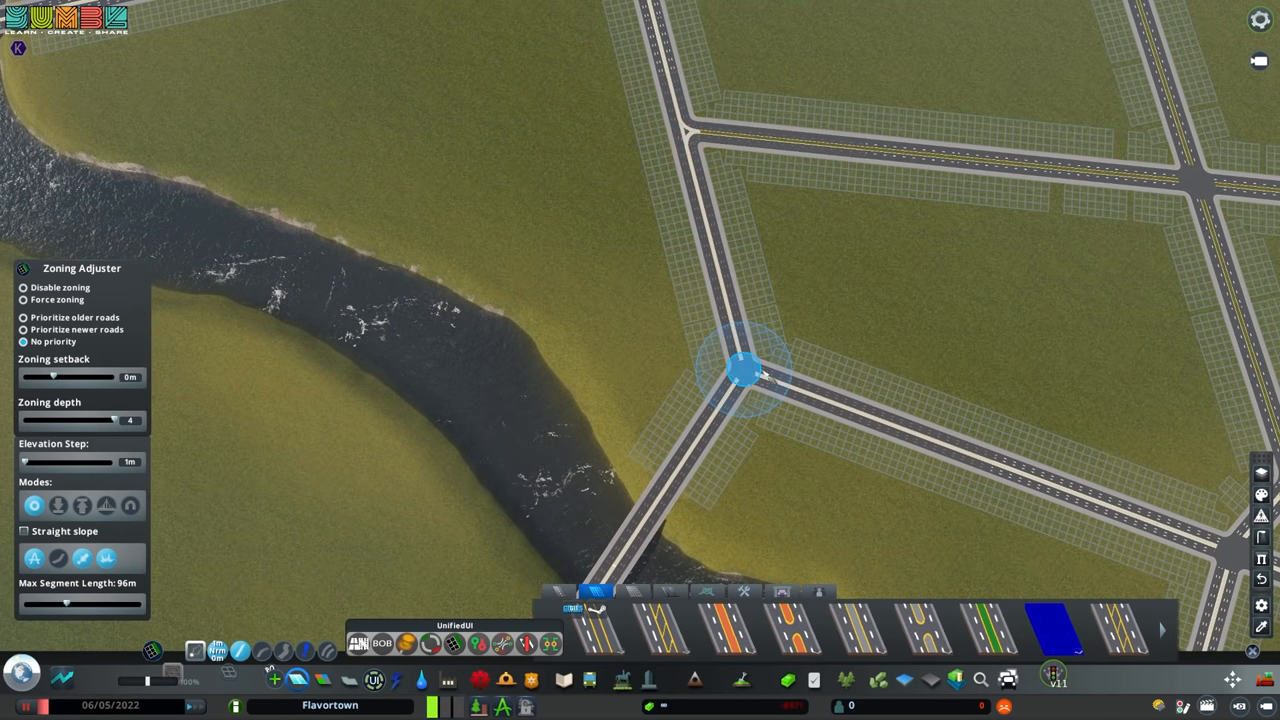
# Zoom out to view the new riverbank road and its side-street junction.
pyautogui.scroll(-3)
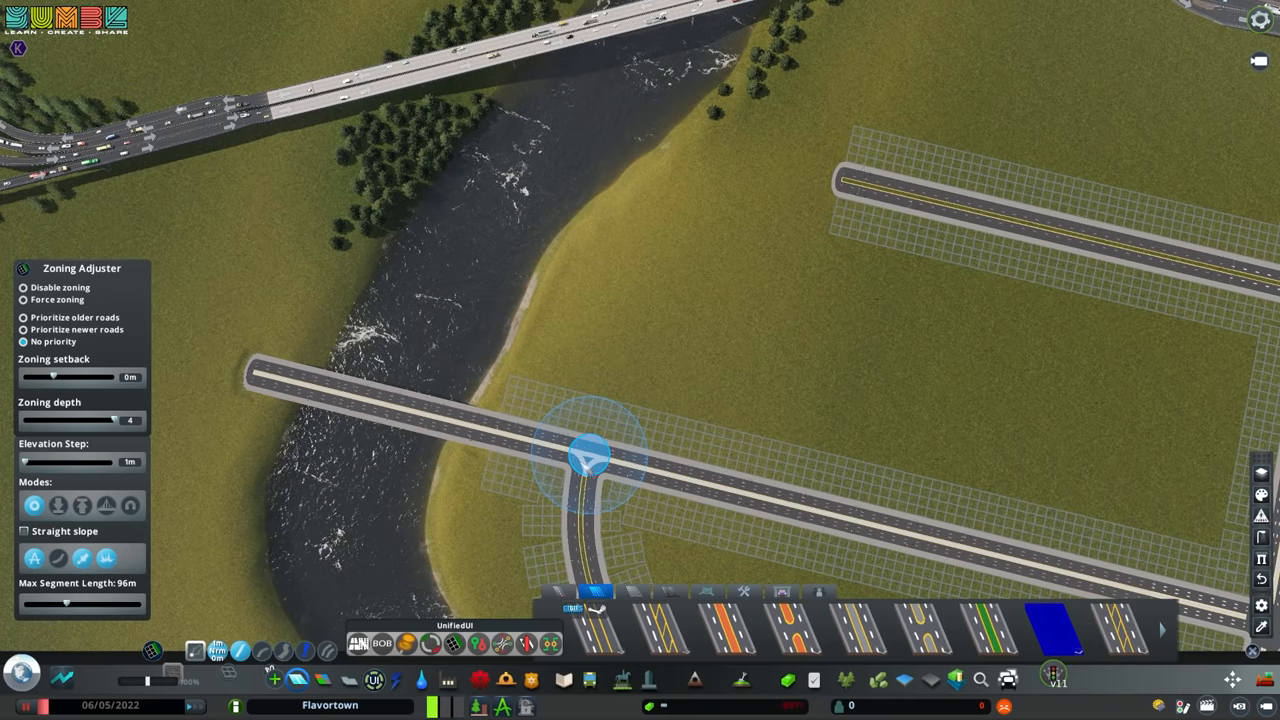
# Lay a road from the riverside junction and route a curved road beneath the highway bridge.
pyautogui.moveTo(590, 456); pyautogui.dragTo(780, 184)
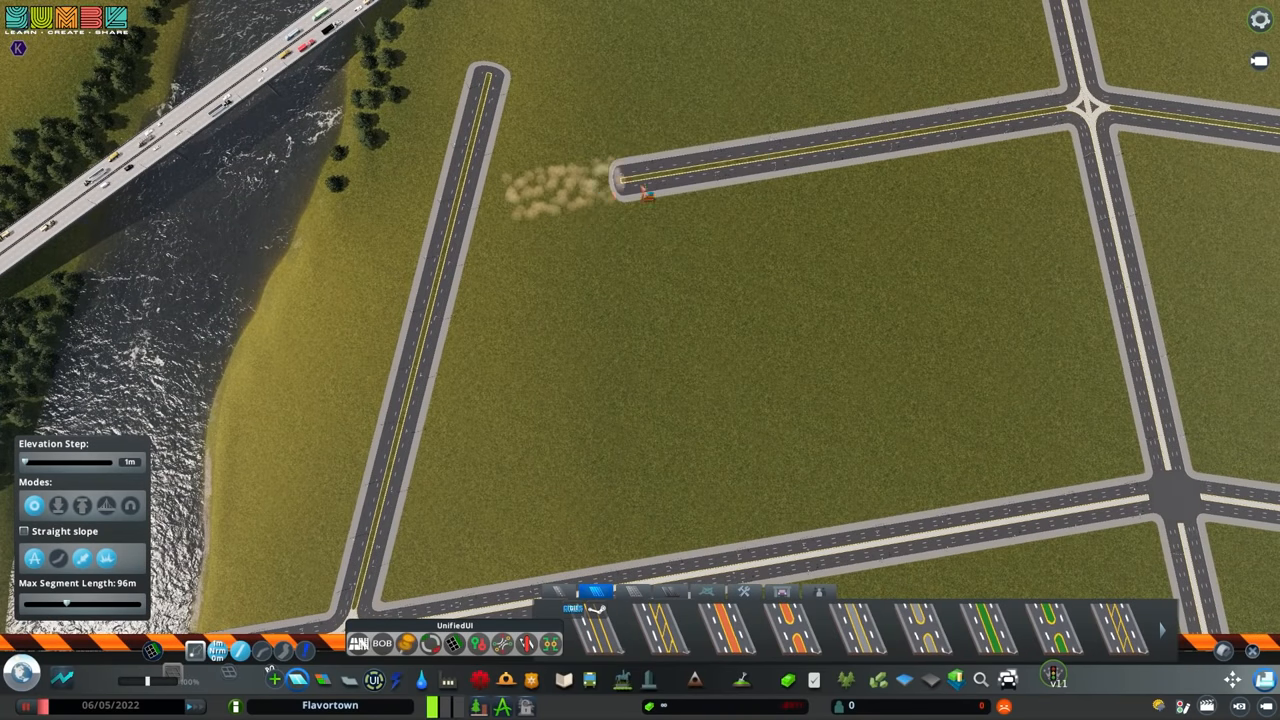
pyautogui.click(1062, 630)
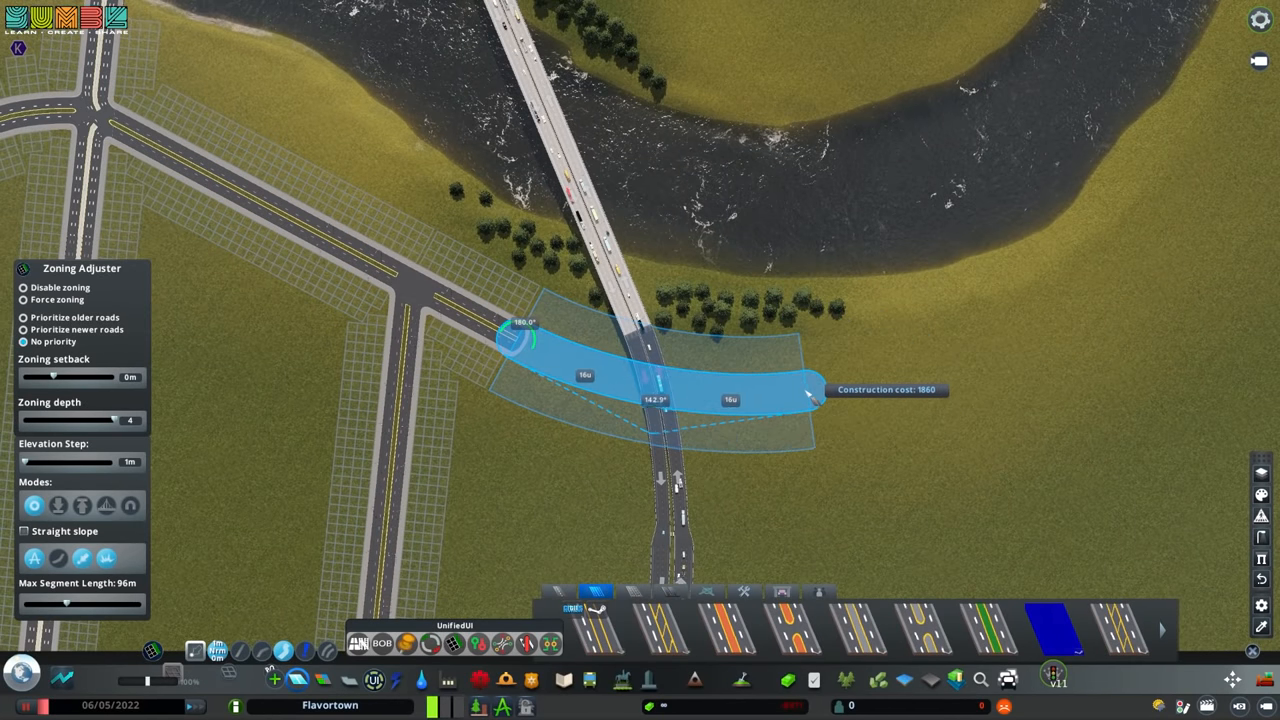
pyautogui.moveTo(810, 392); pyautogui.dragTo(790, 400)
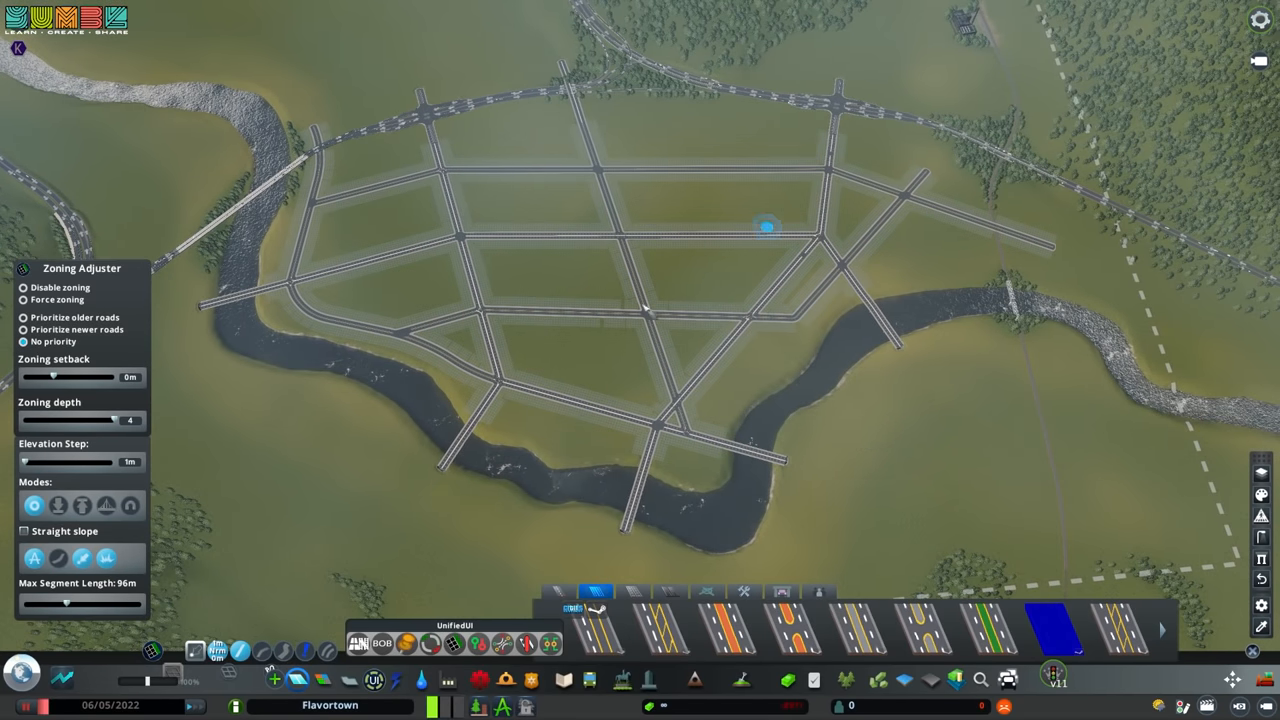
pyautogui.moveTo(884, 390)
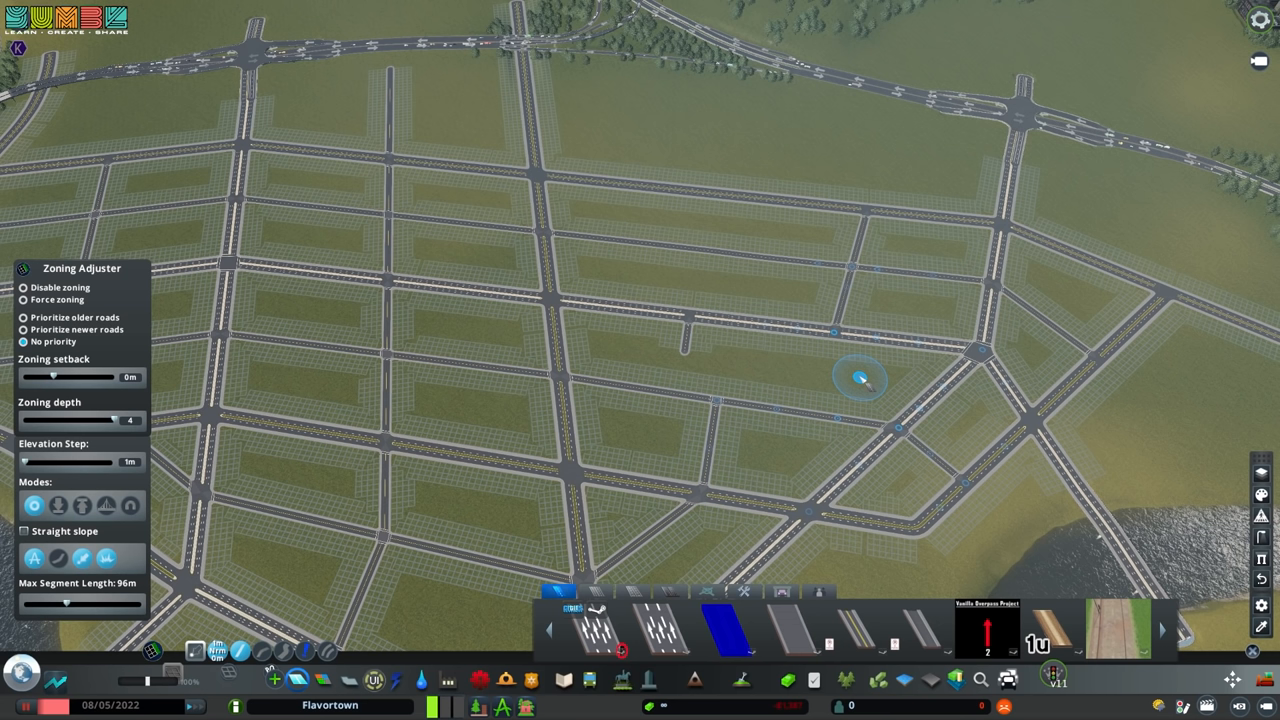
pyautogui.moveTo(824, 384)
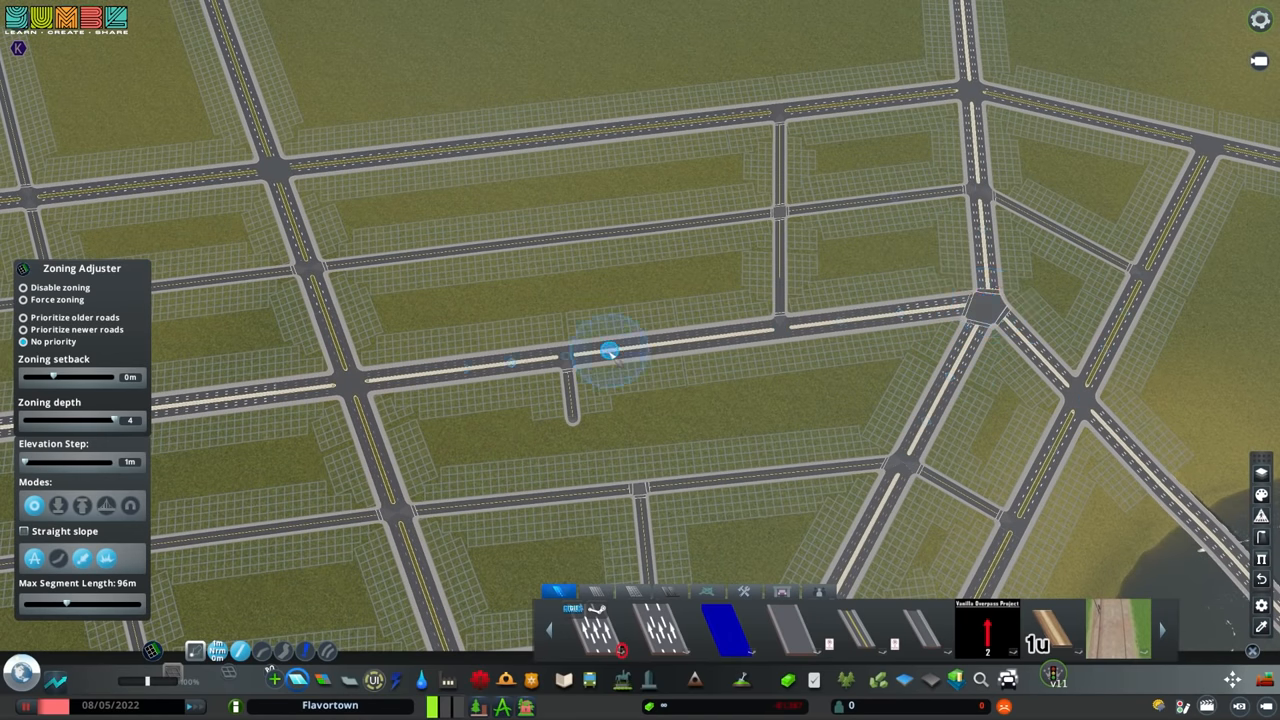
pyautogui.moveTo(776, 112)
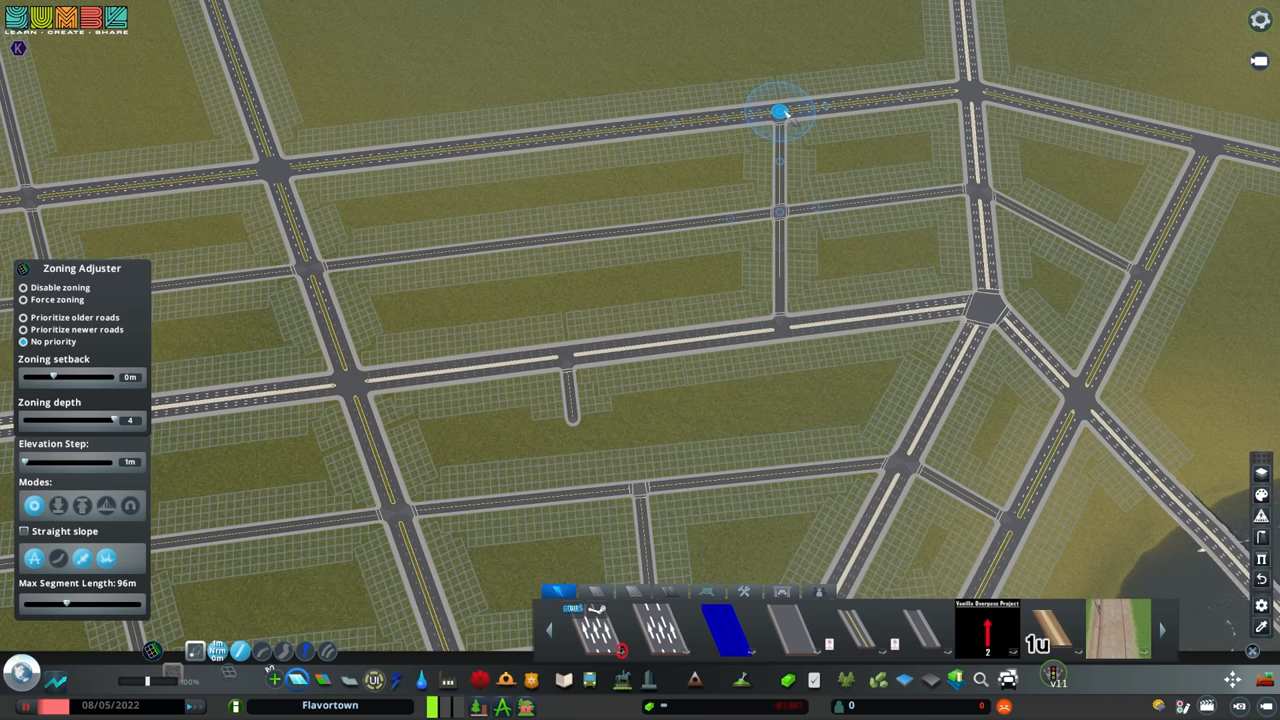
pyautogui.moveTo(950, 258)
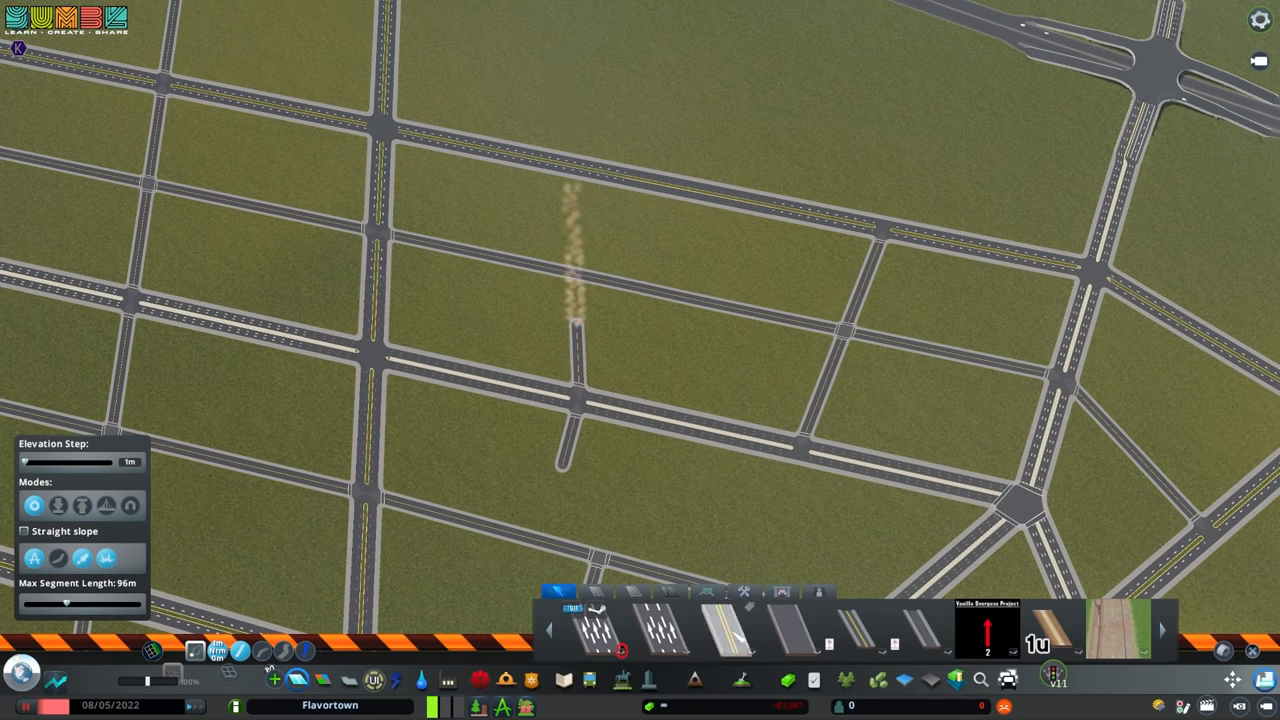
# Extend the central-block stub north to meet the next parallel street.
pyautogui.click(722, 642)
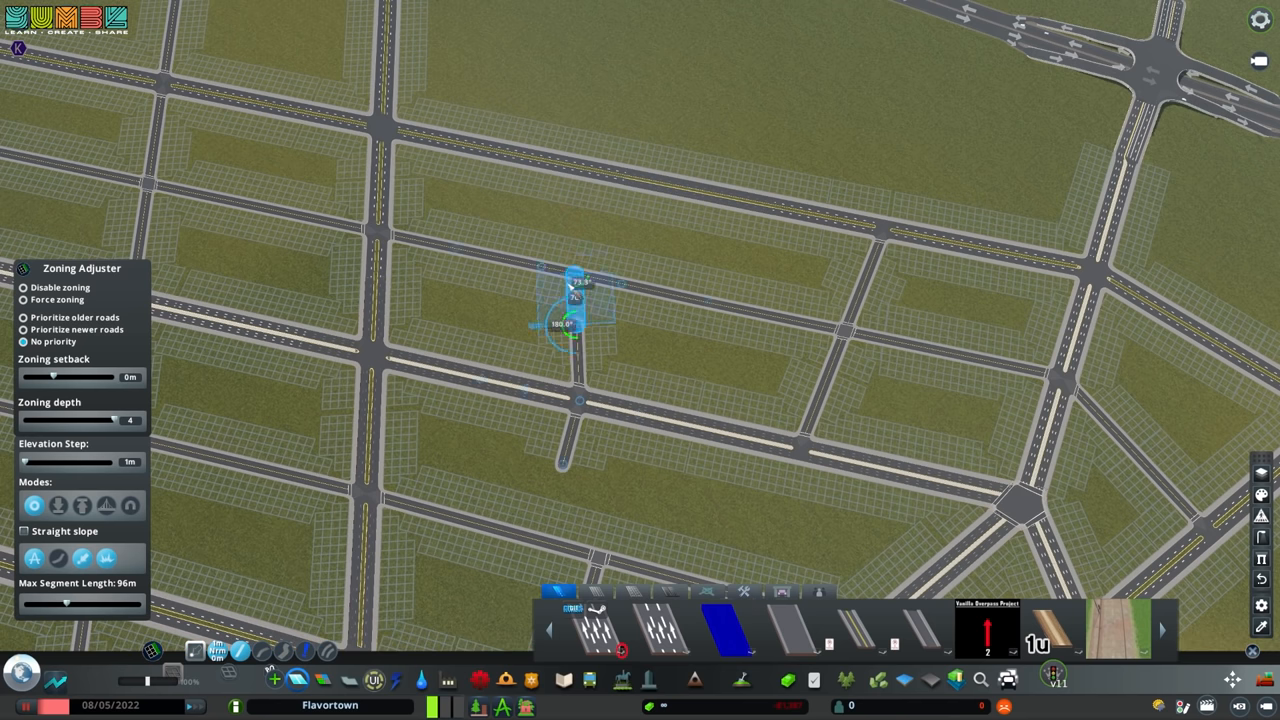
pyautogui.moveTo(570, 330); pyautogui.dragTo(570, 164)
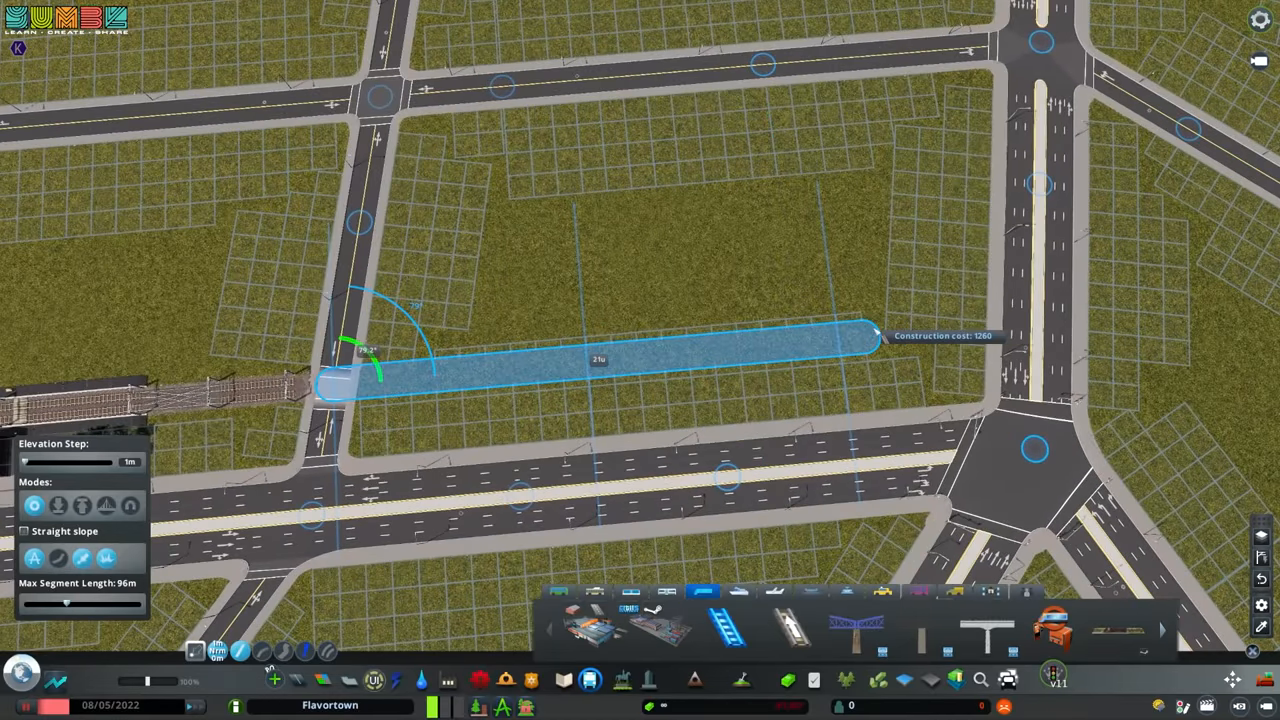
pyautogui.moveTo(716, 348)
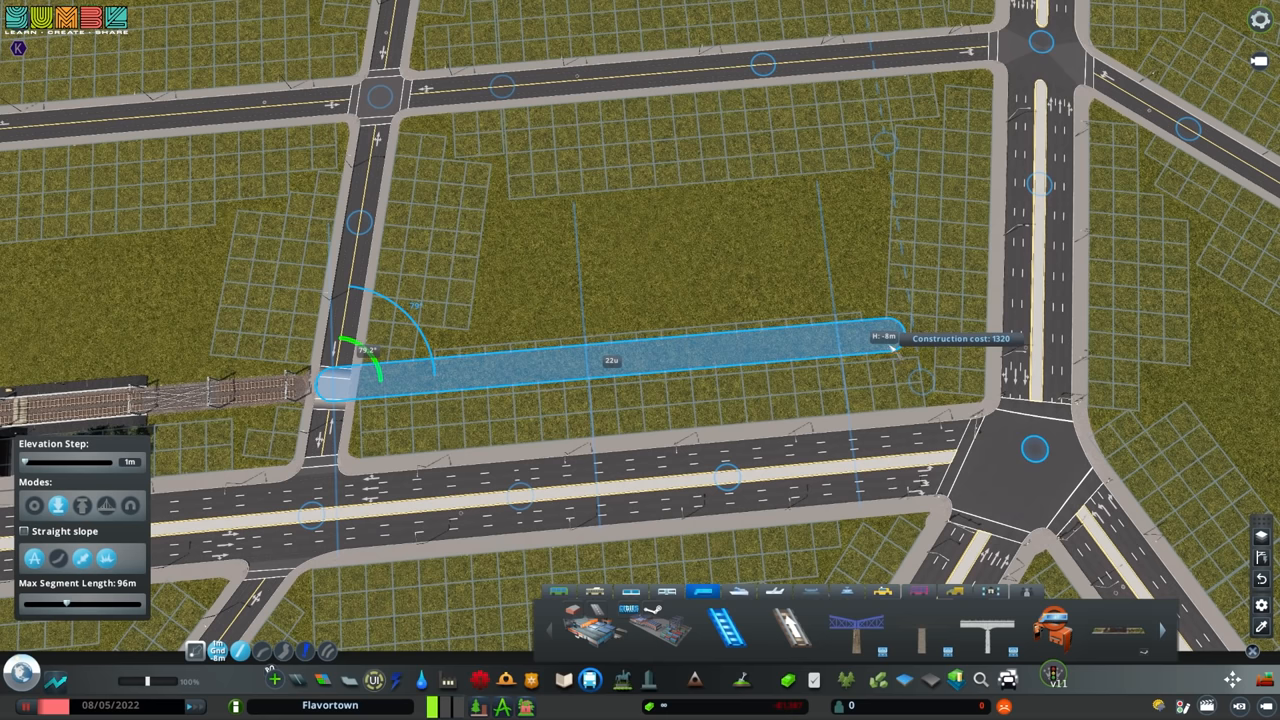
pyautogui.click(876, 344)
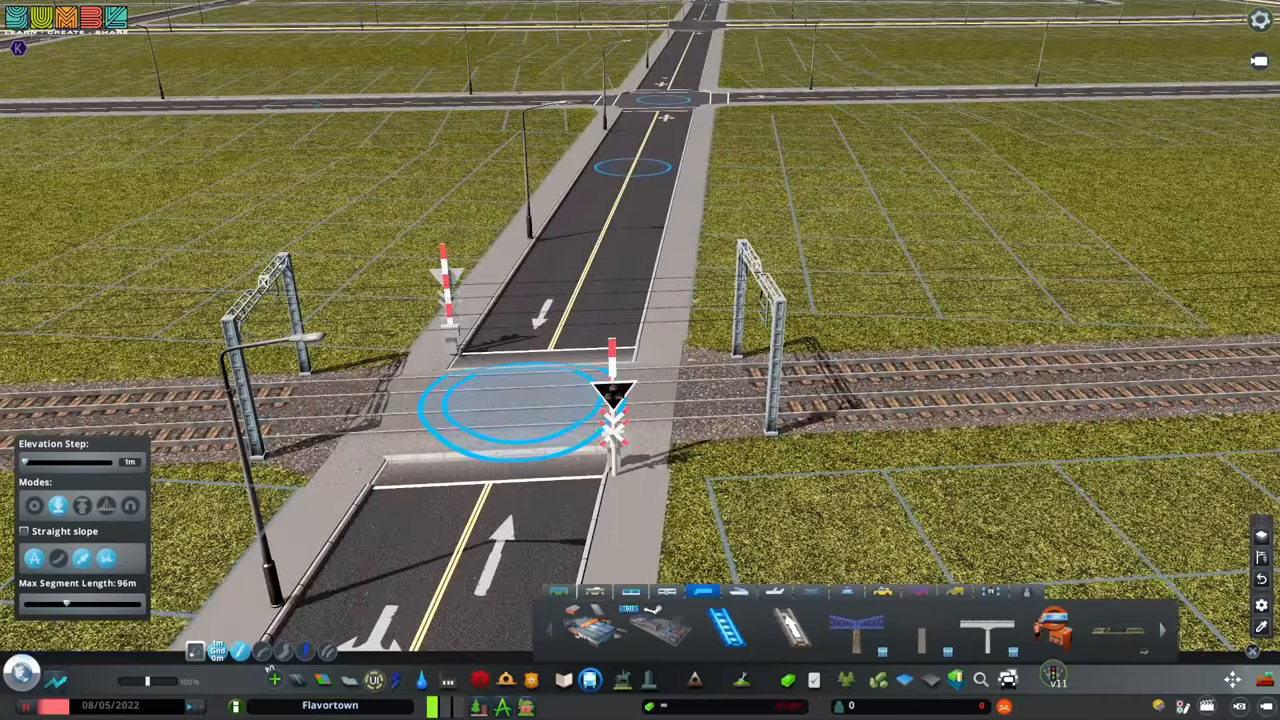
pyautogui.scroll(-3)
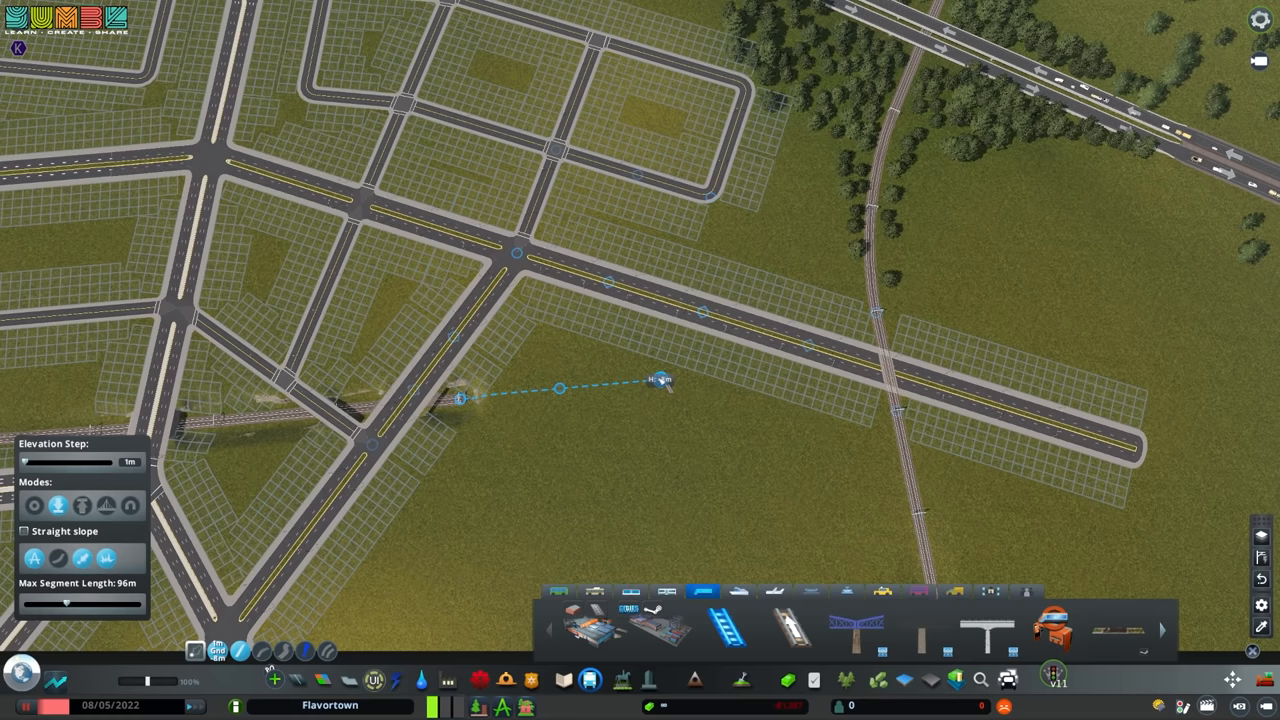
pyautogui.moveTo(668, 400)
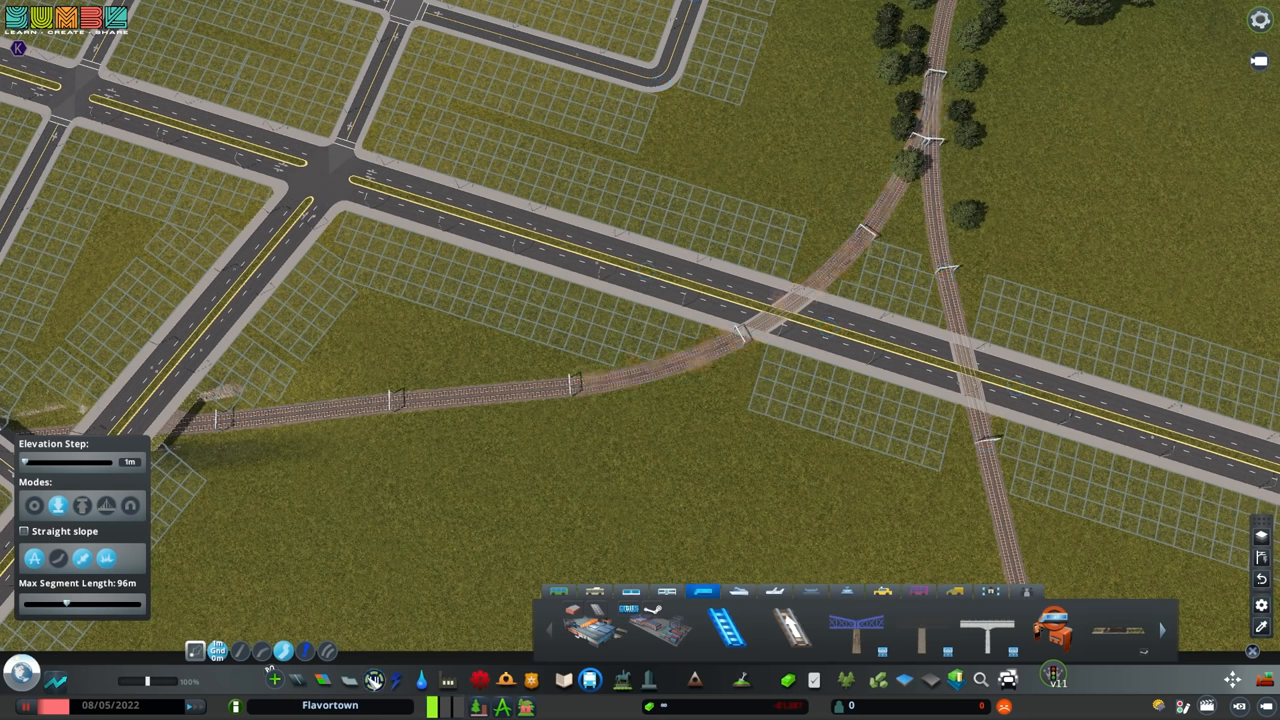
# Join the railway and the wide avenue into an at-grade level crossing with barriers.
pyautogui.click(372, 680)
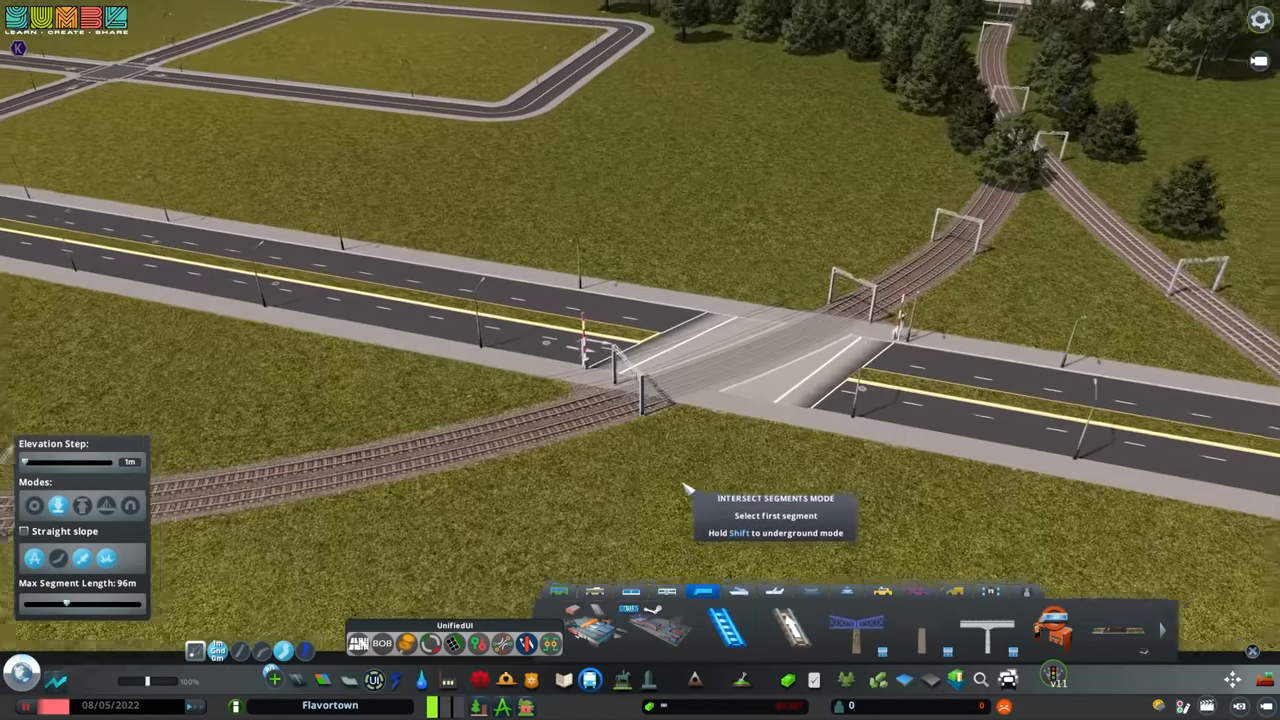
# Zoom out to view the zoned diagonal grid passing over the railway.
pyautogui.scroll(-3)
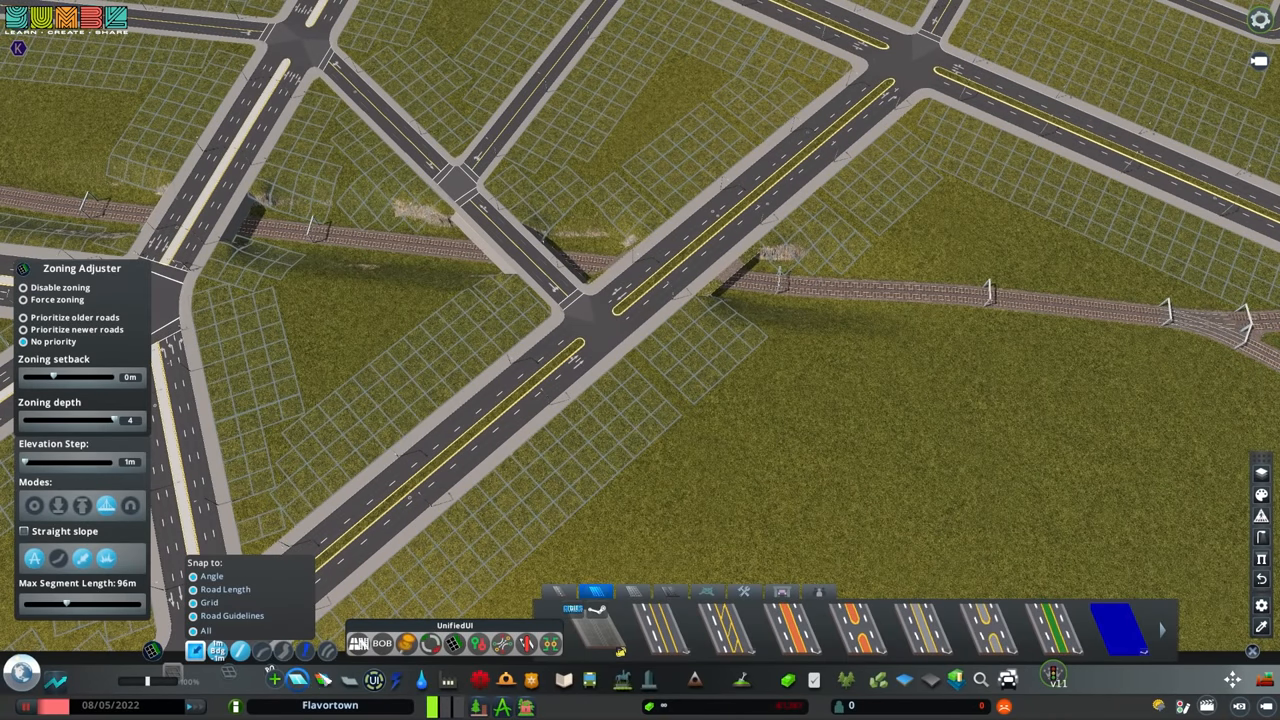
pyautogui.click(592, 324)
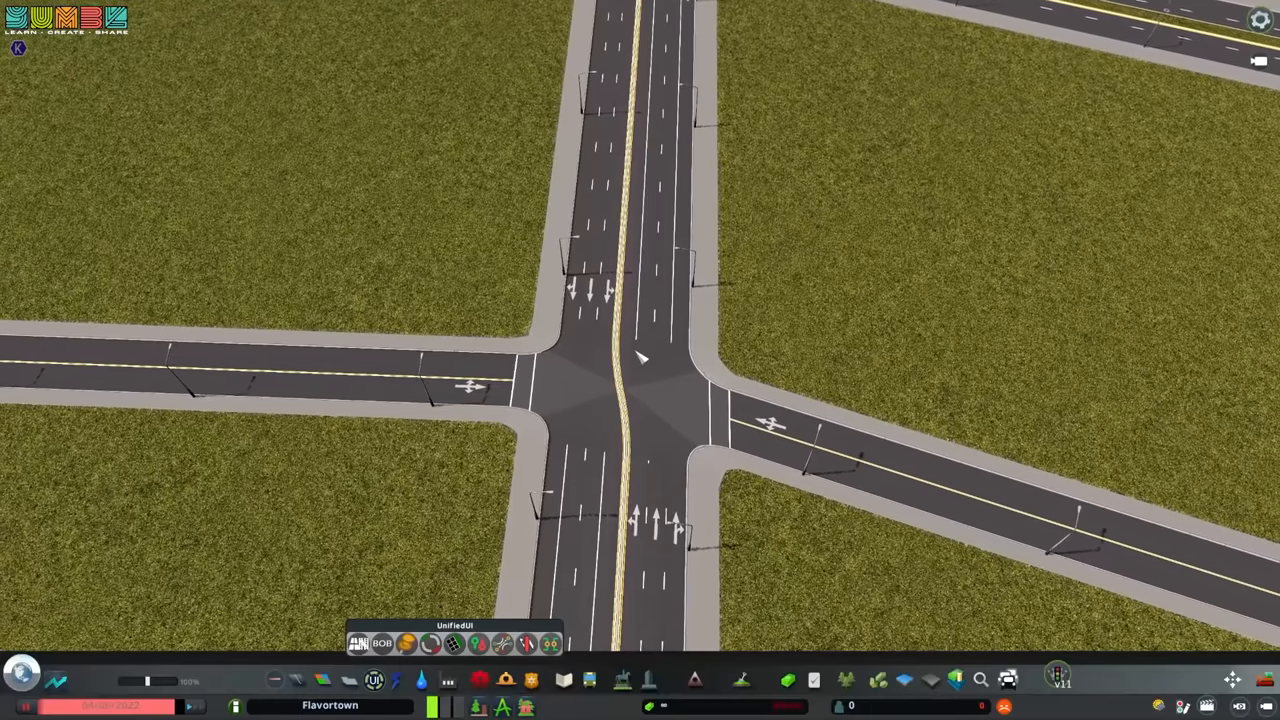
pyautogui.moveTo(432, 380)
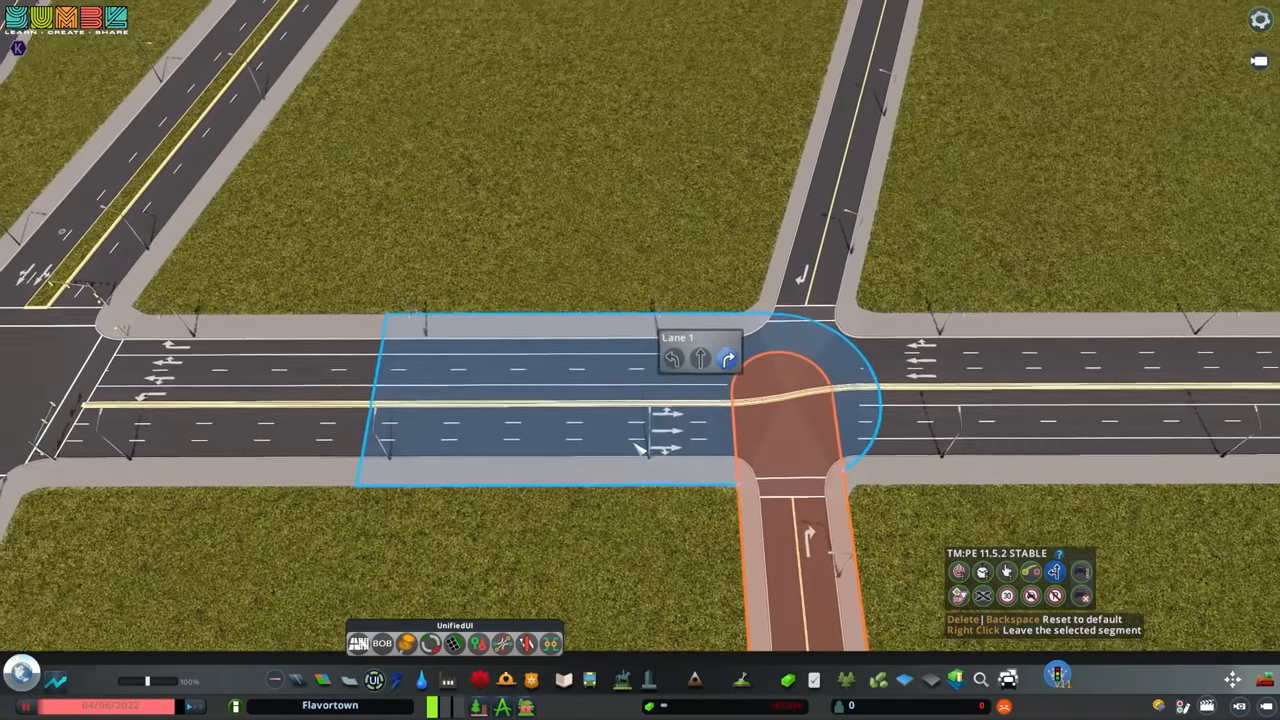
# Leave lane-arrow editing, resume the game and zoom out over the diagonal grid.
pyautogui.press('Escape')
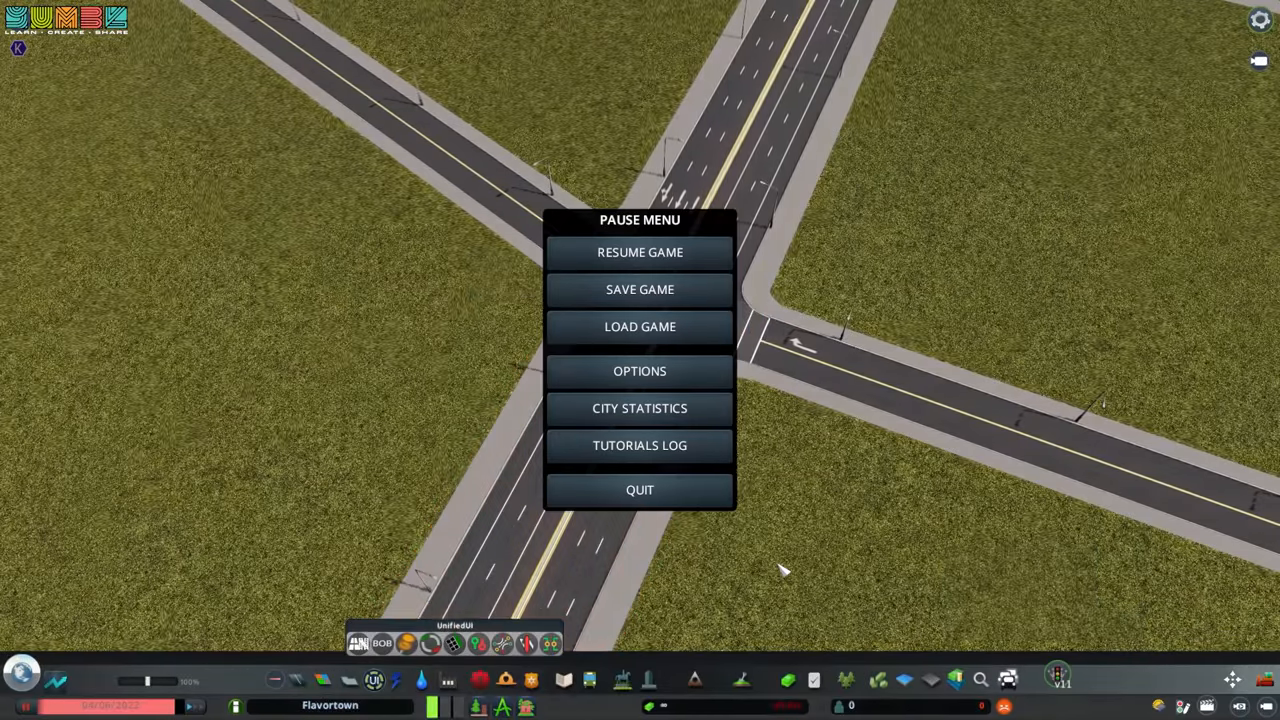
pyautogui.click(640, 252)
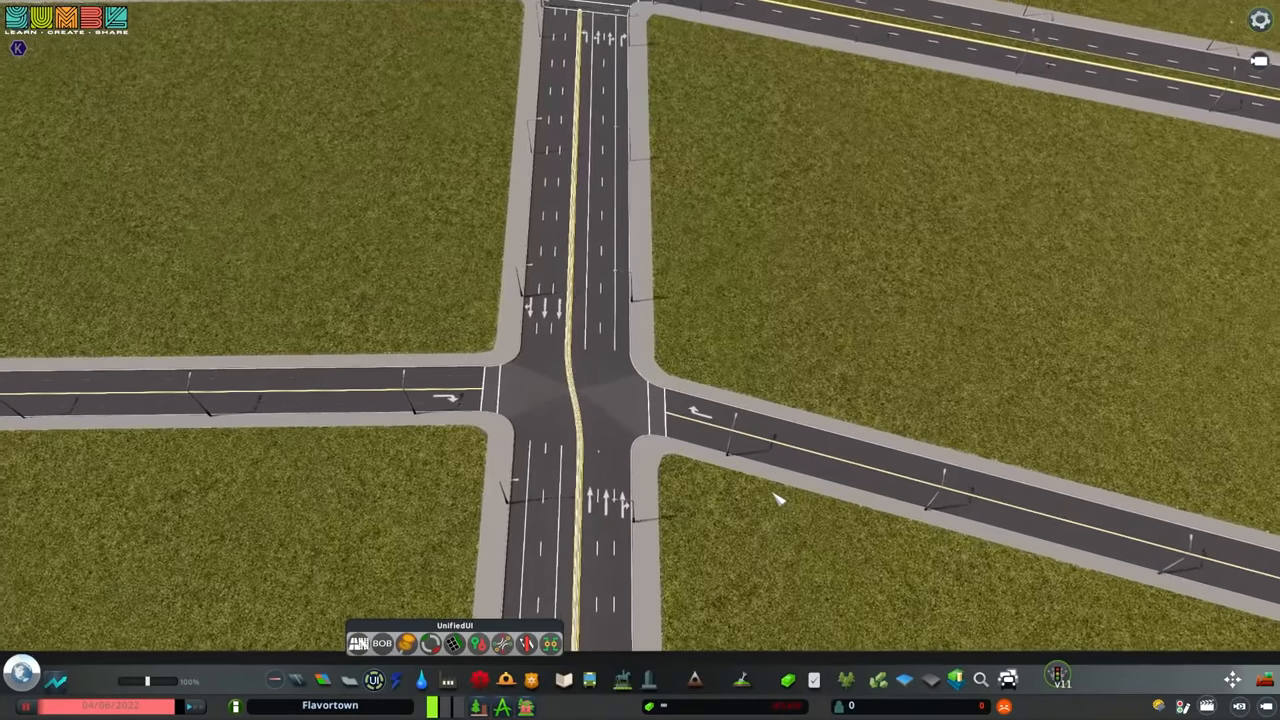
pyautogui.scroll(-3)
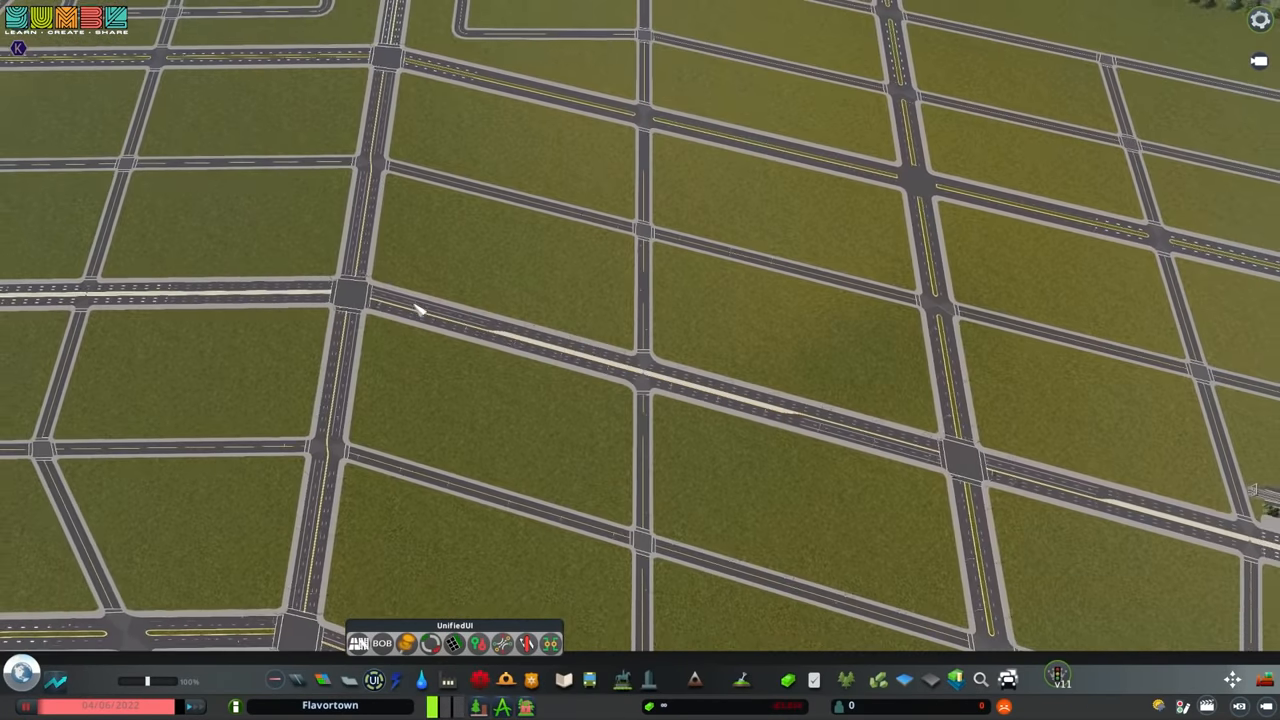
pyautogui.scroll(-3)
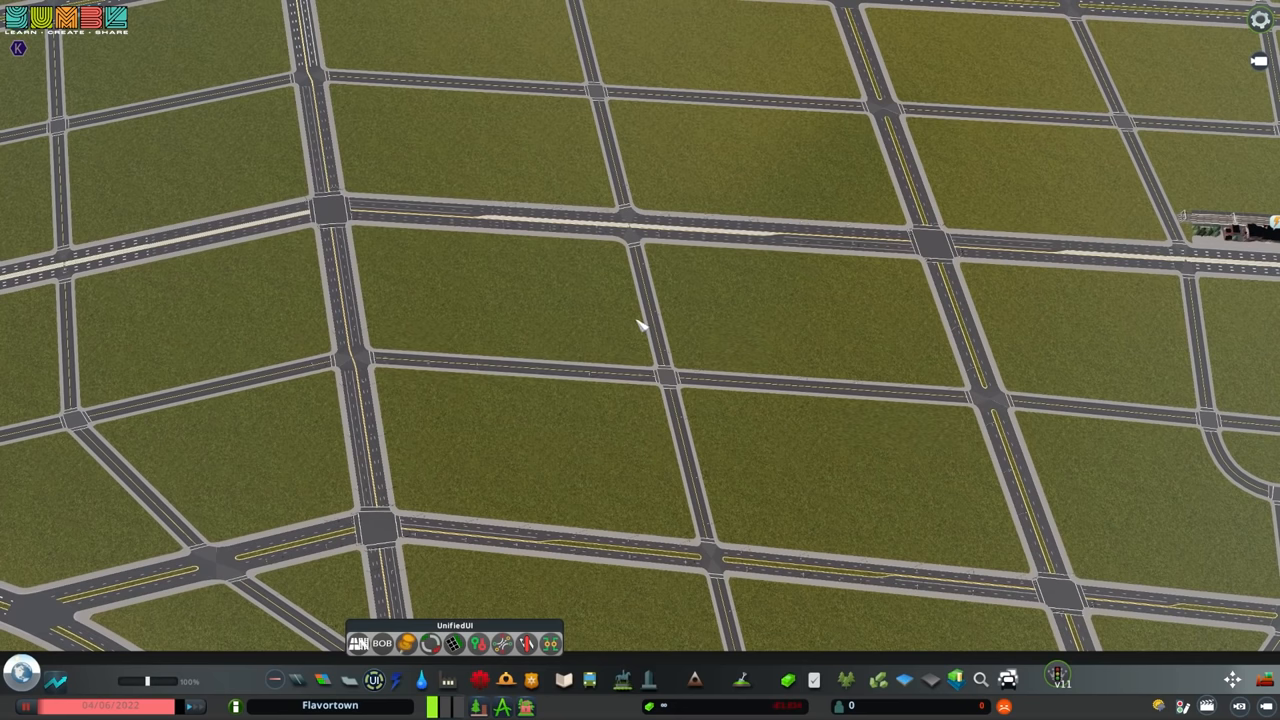
pyautogui.moveTo(644, 232)
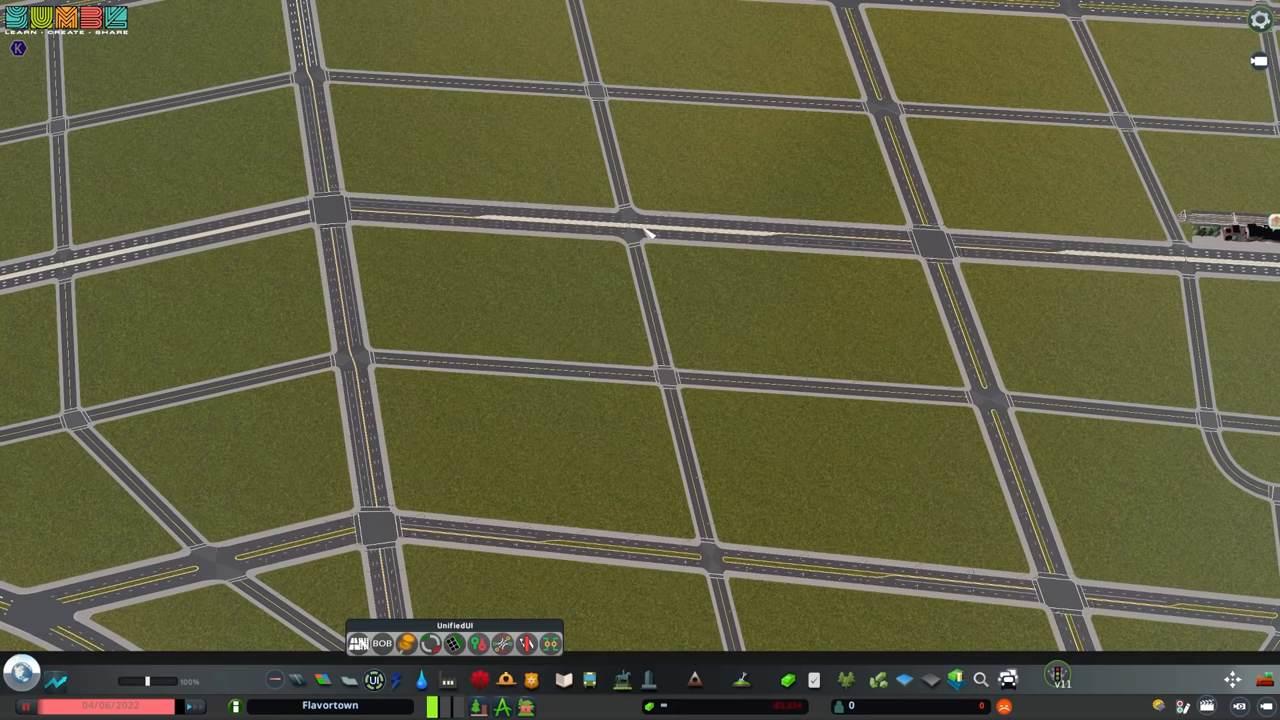
pyautogui.moveTo(672, 236)
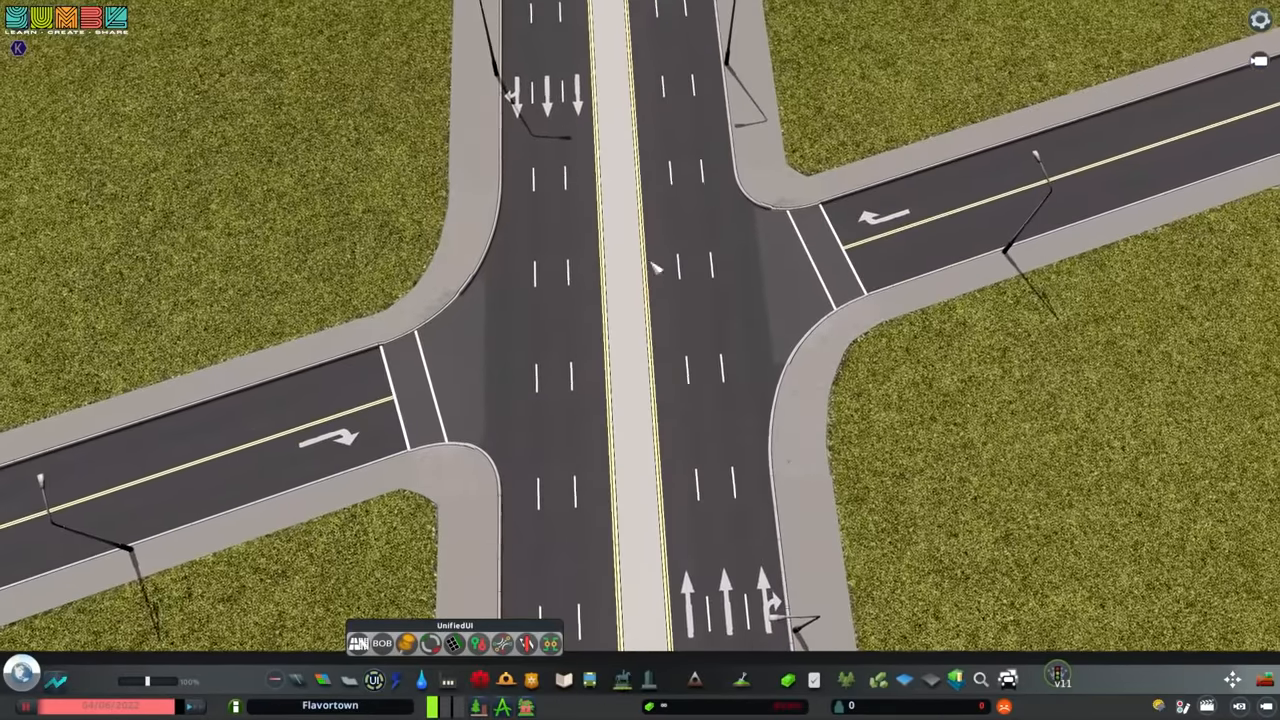
pyautogui.scroll(-3)
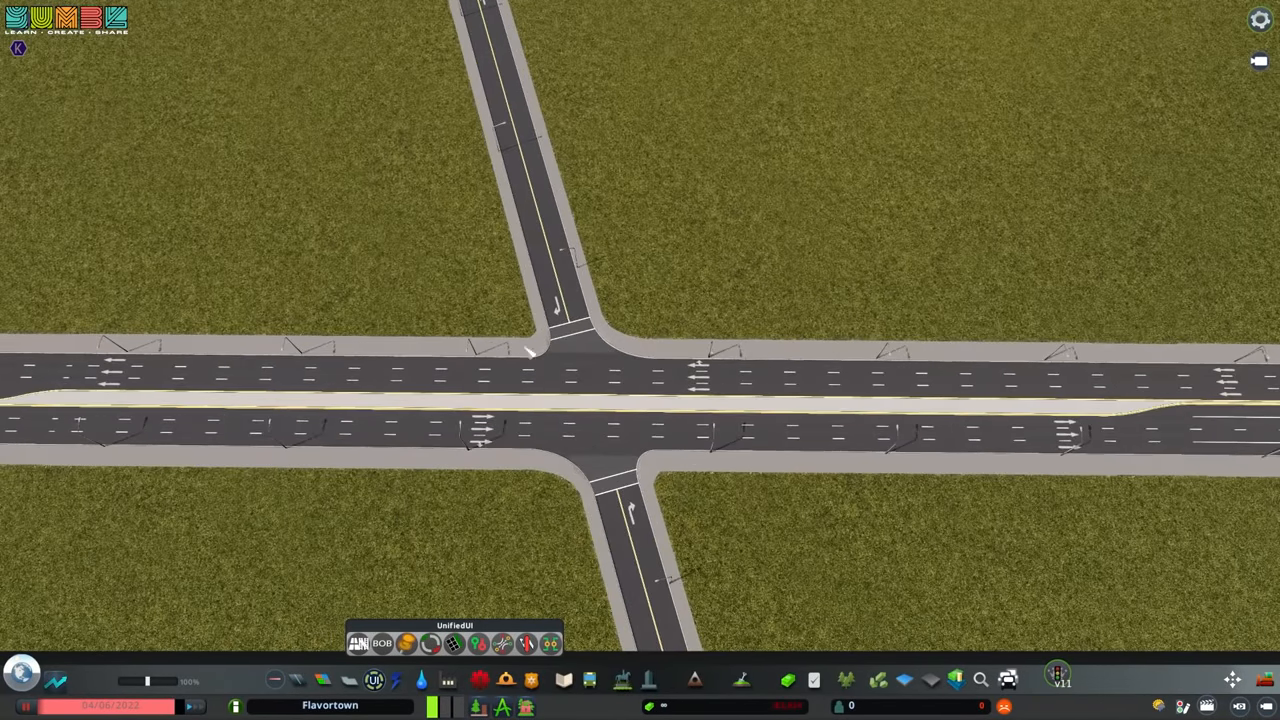
pyautogui.scroll(-3)
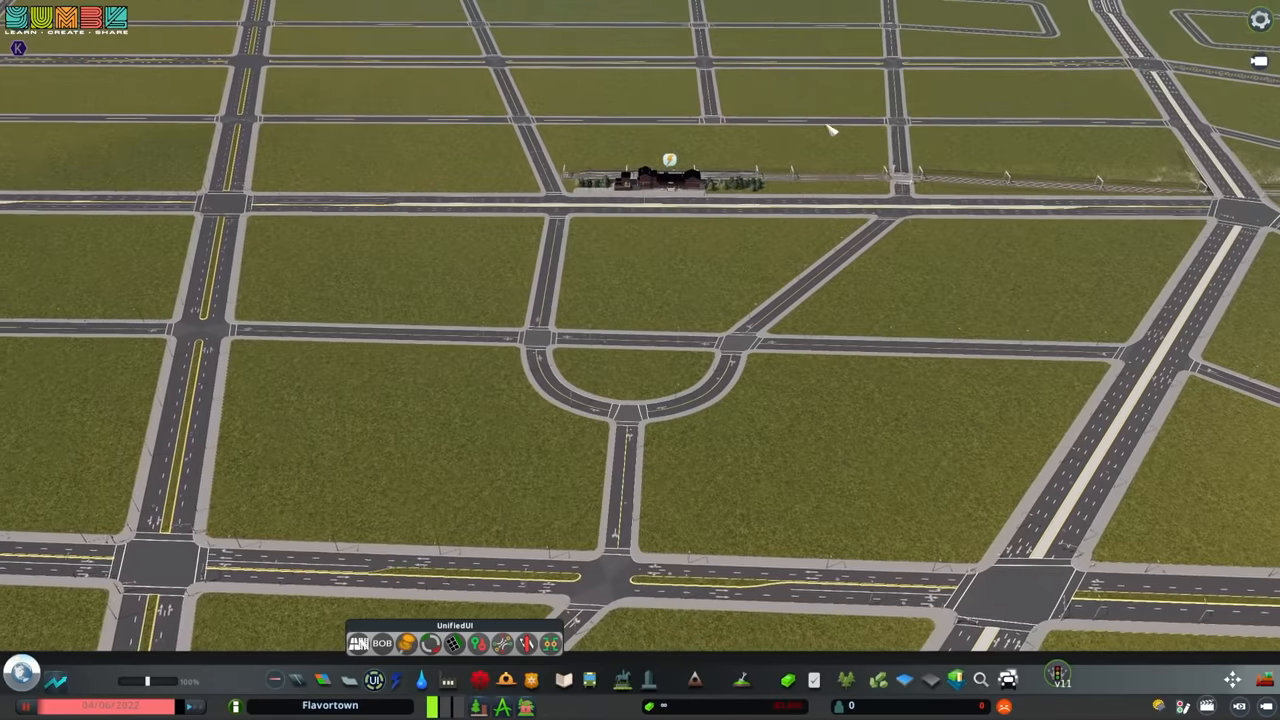
pyautogui.scroll(-3)
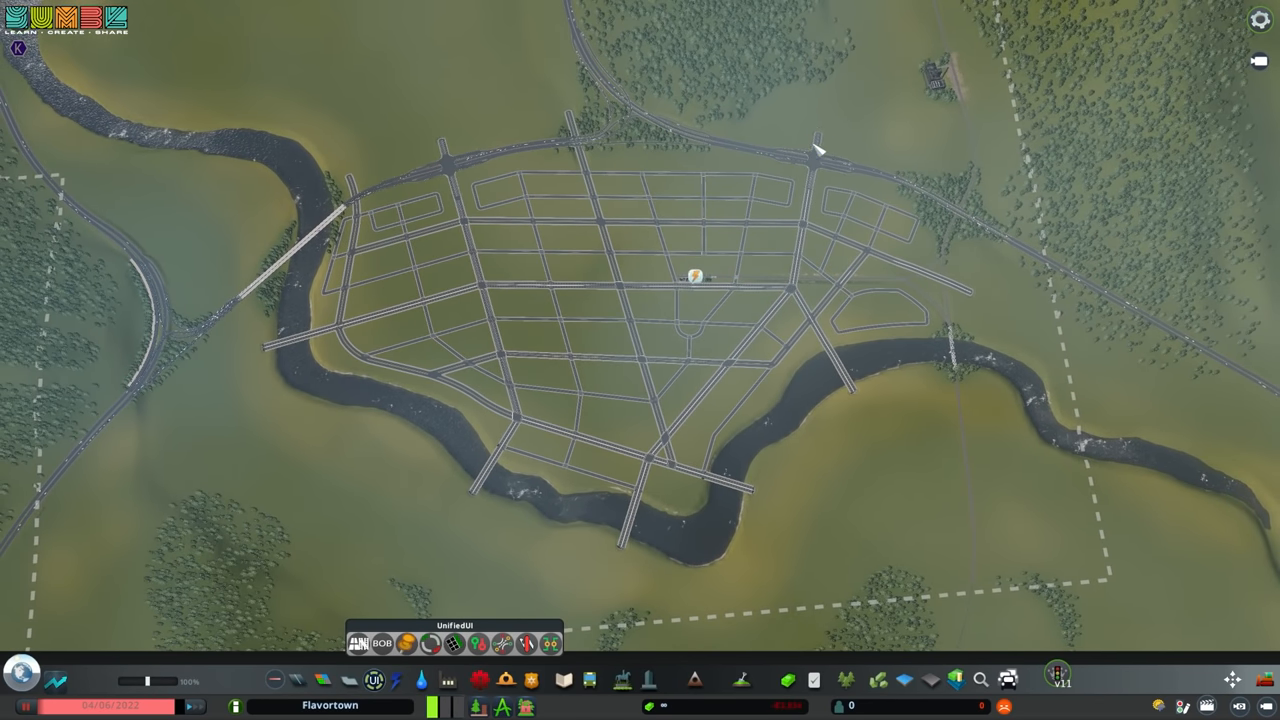
pyautogui.moveTo(764, 468)
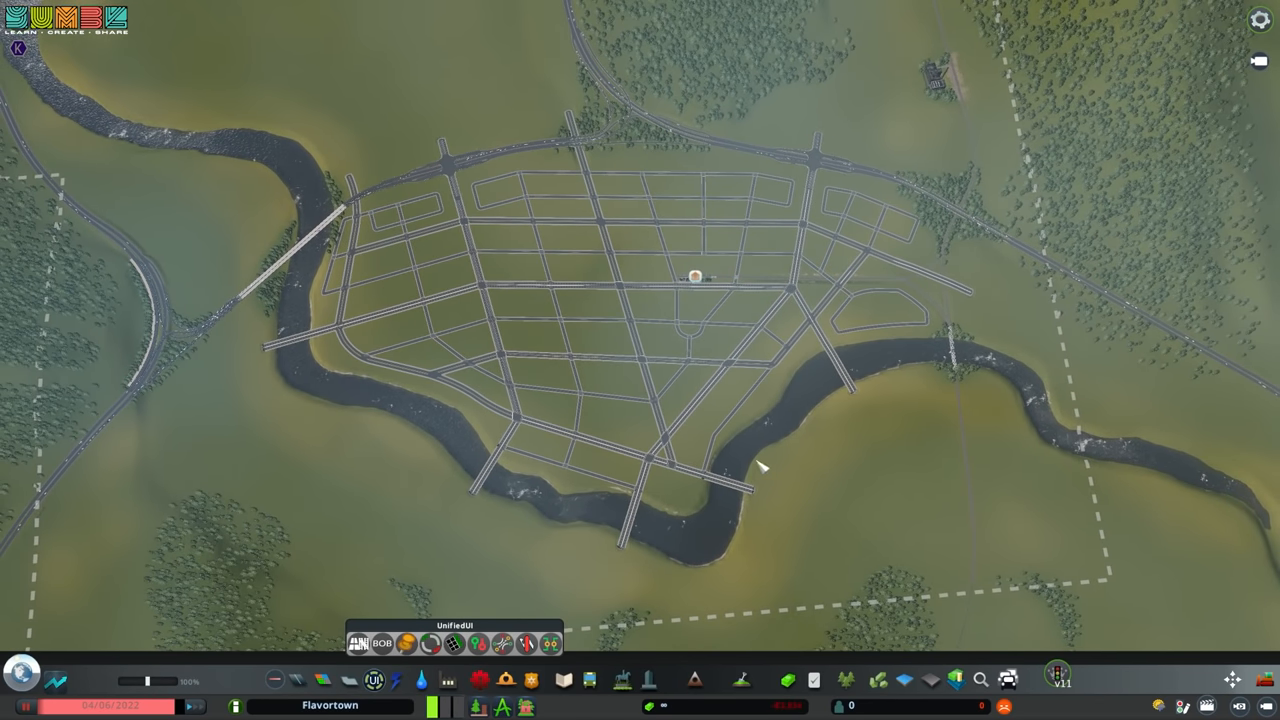